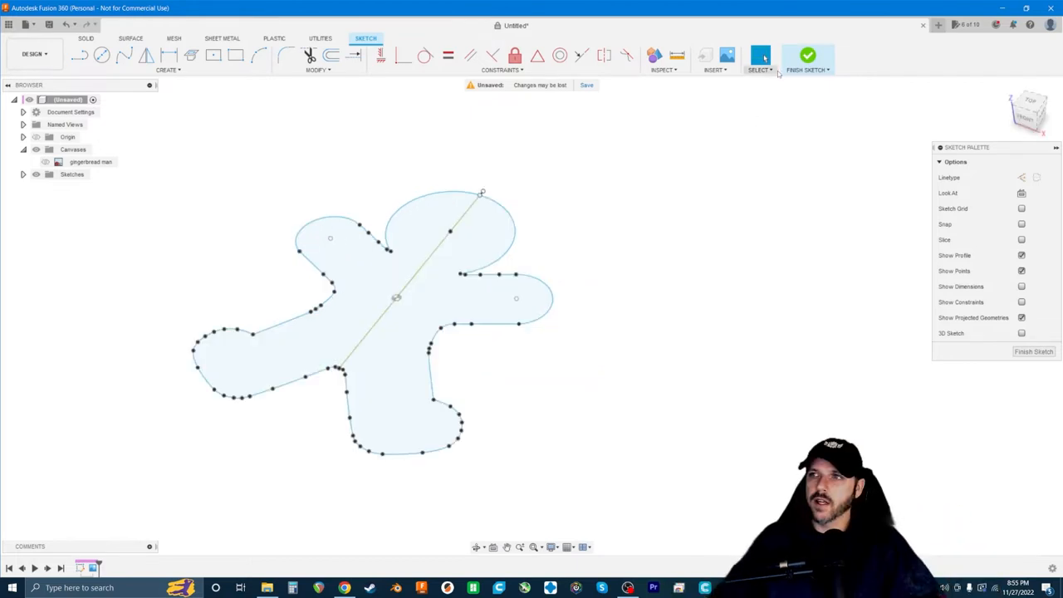
Finish the sketch and extrude the gingerbread profiles to a 50 mm tall solid
left_click(807, 56)
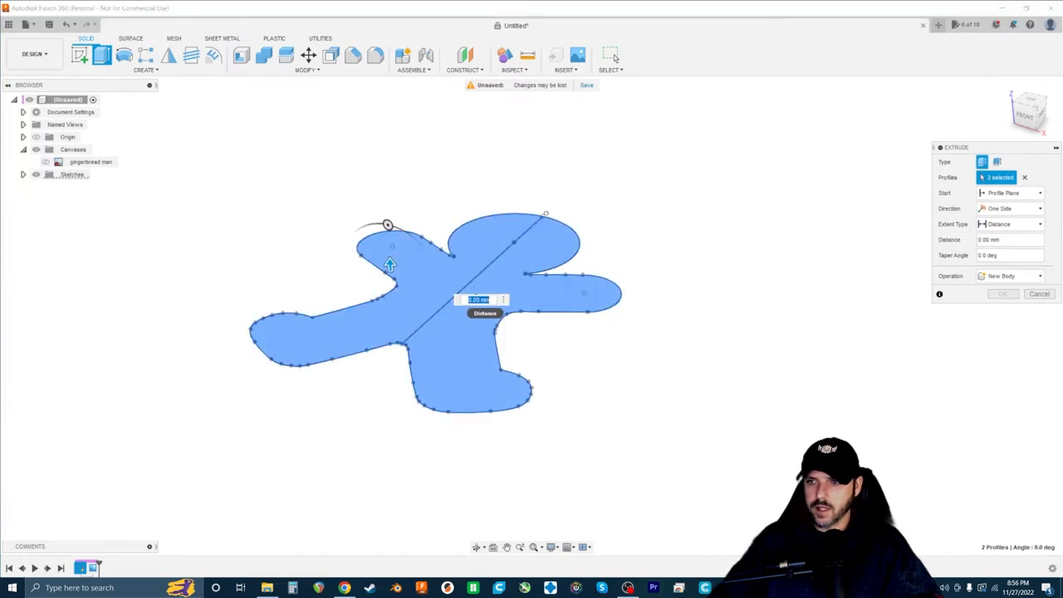
left_click_drag(389, 264, 385, 197)
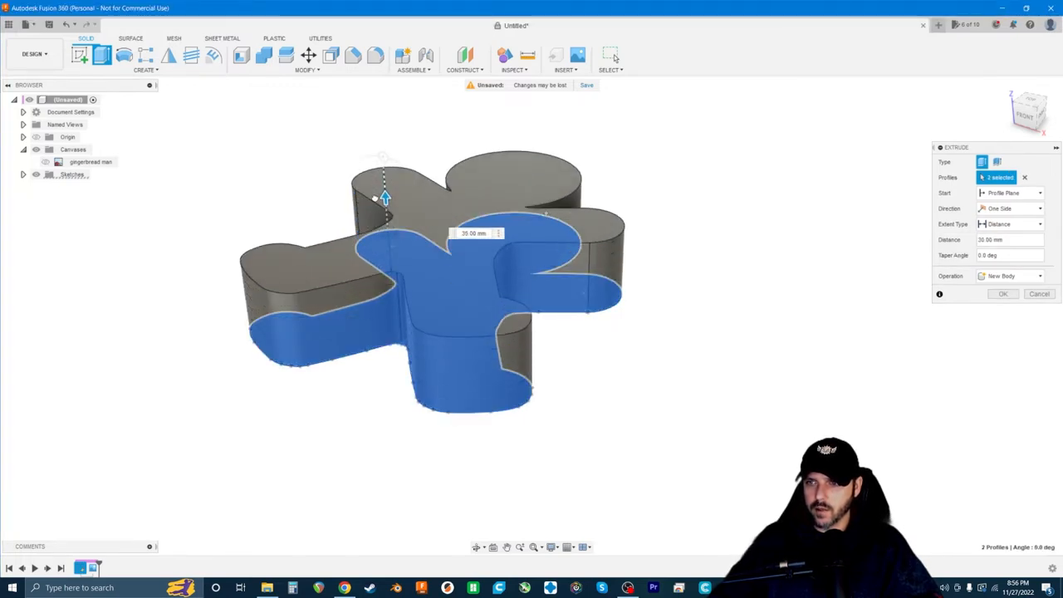
left_click_drag(385, 197, 382, 162)
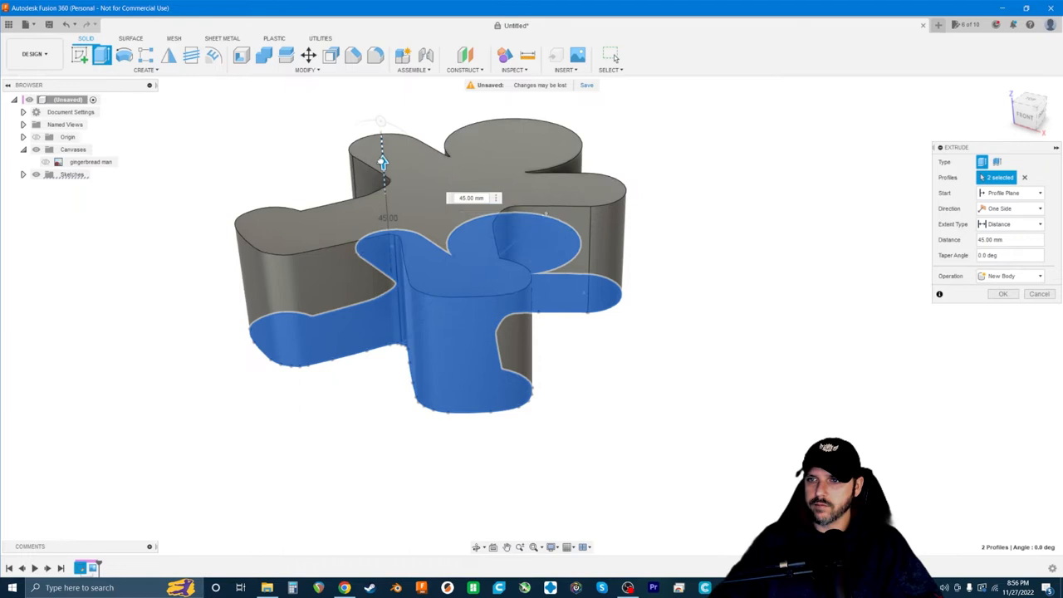
left_click_drag(382, 160, 381, 125)
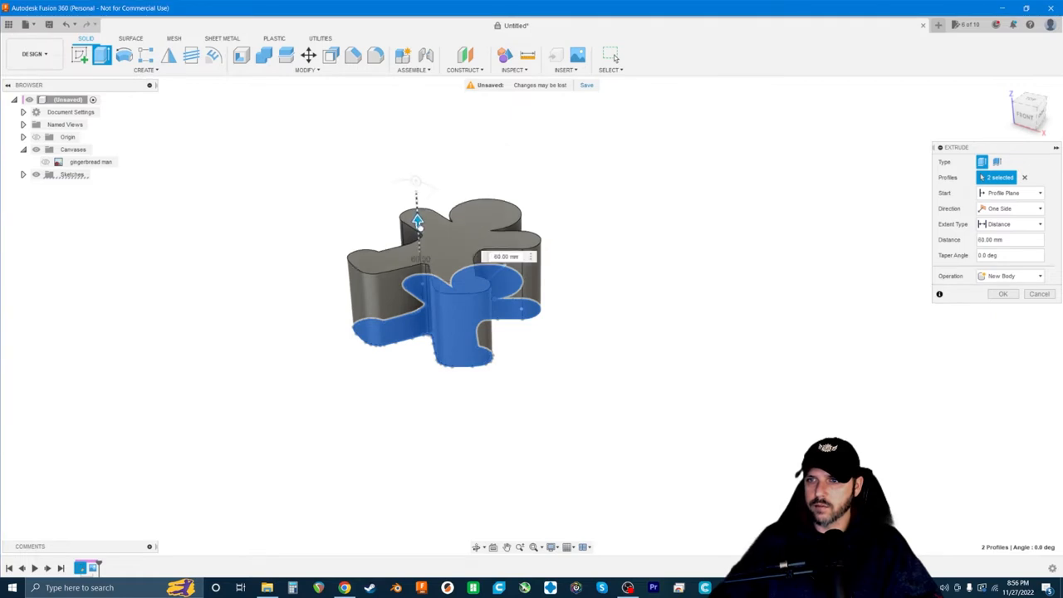
left_click_drag(419, 219, 419, 231)
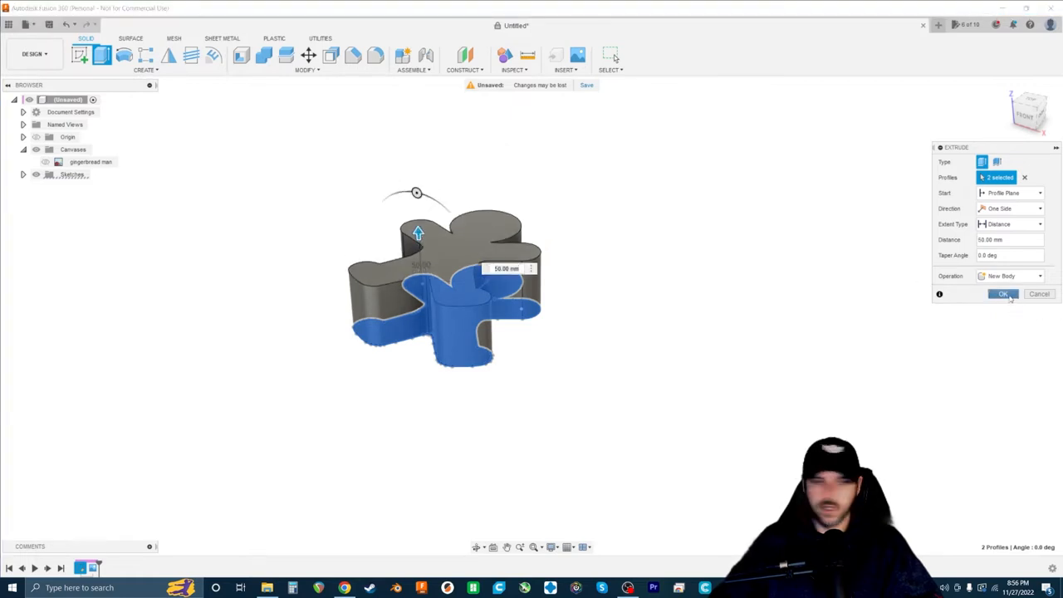
left_click(1004, 292)
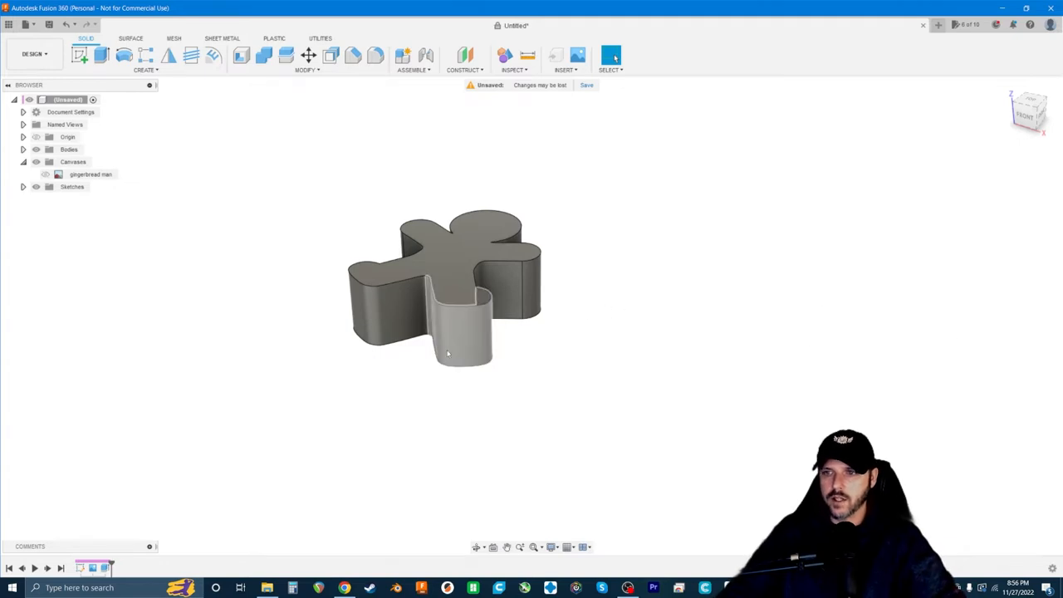
Re-edit the extrusion to add the missing profile, giving one gap-free solid
left_click(445, 286)
type("60")
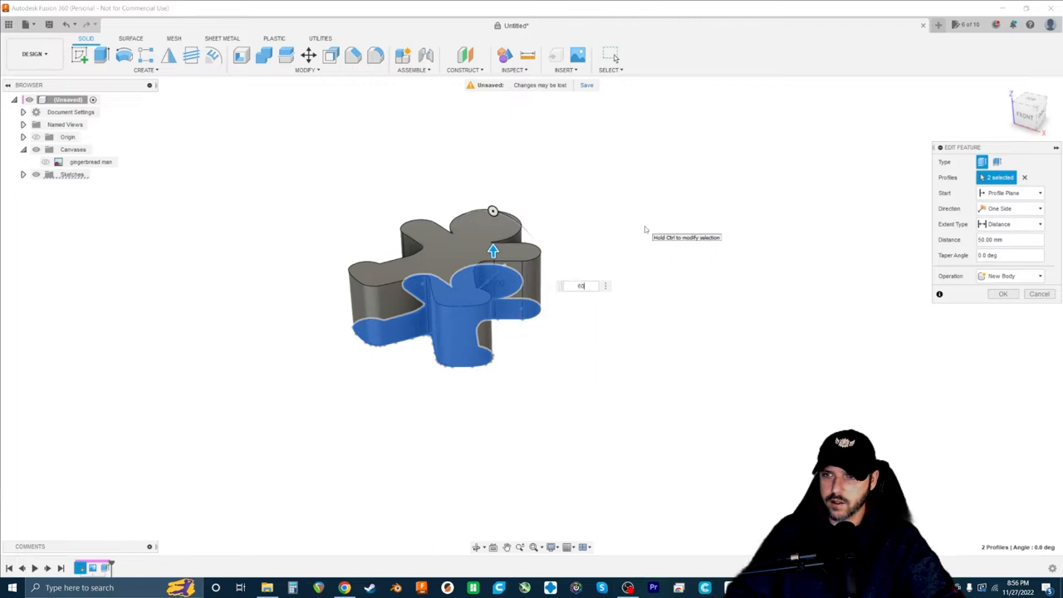
left_click(1004, 293)
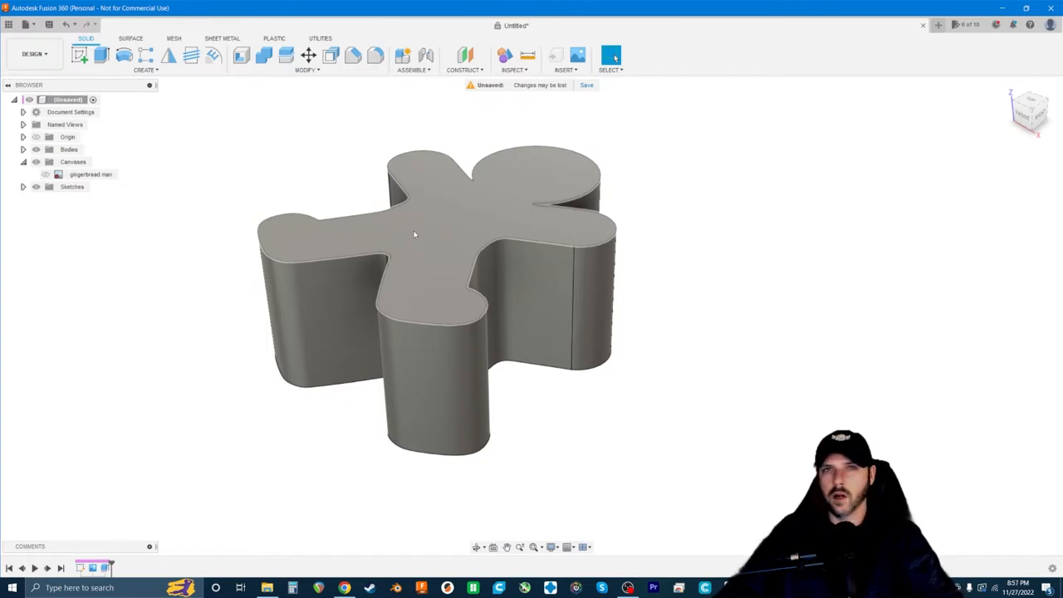
mouse_move(414, 255)
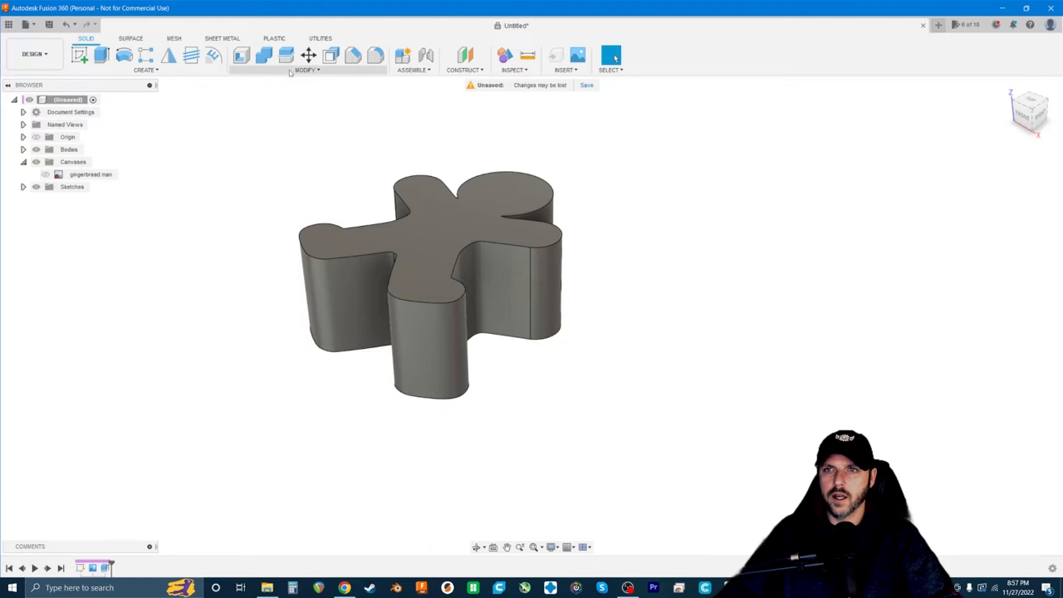
Apply a non-uniform Scale to the gingerbread body from a chosen reference point
left_click(305, 70)
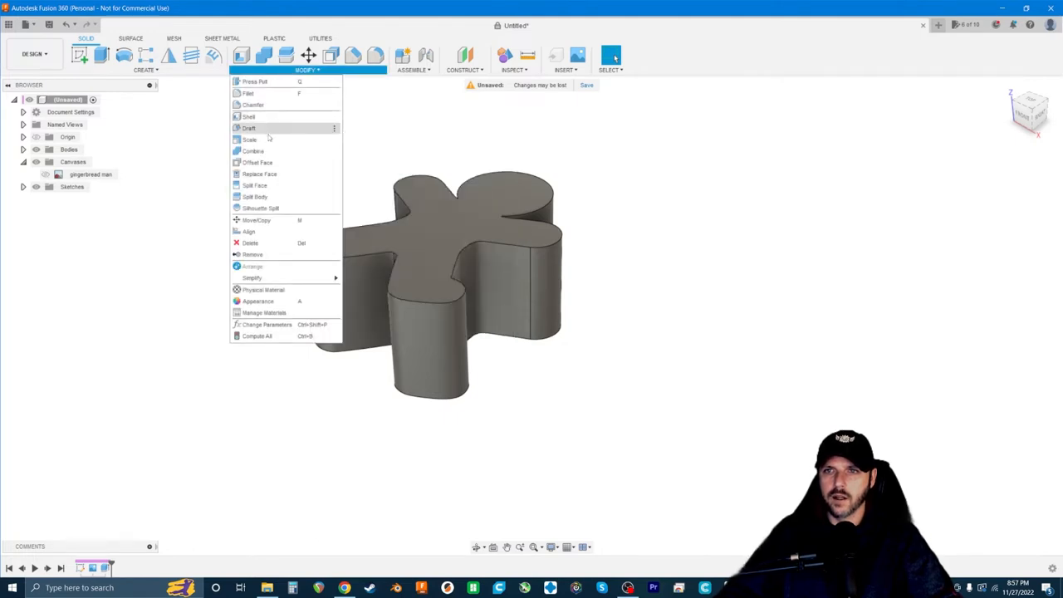
left_click(249, 140)
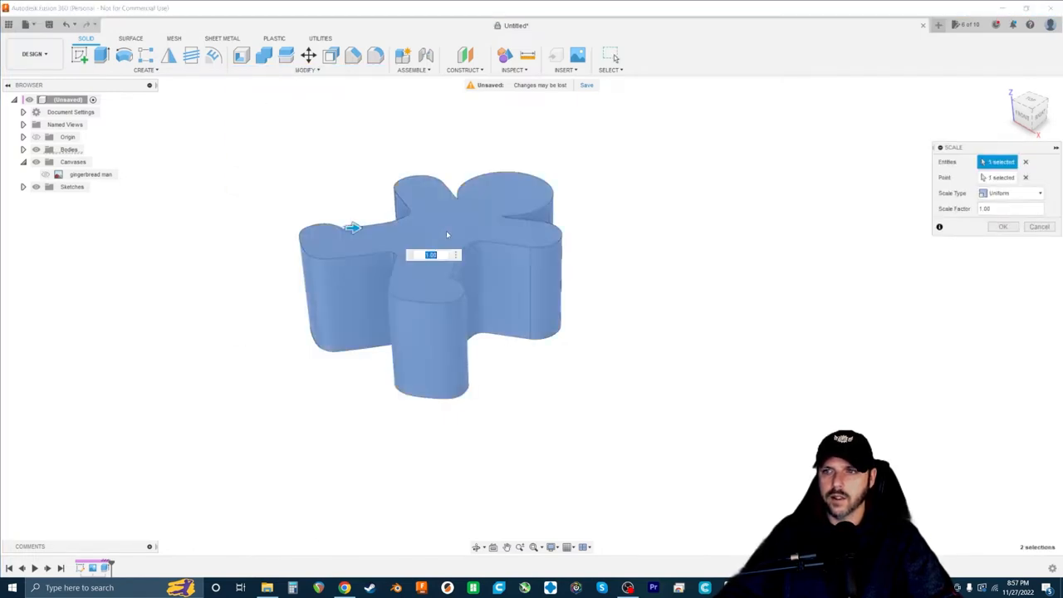
left_click(1001, 176)
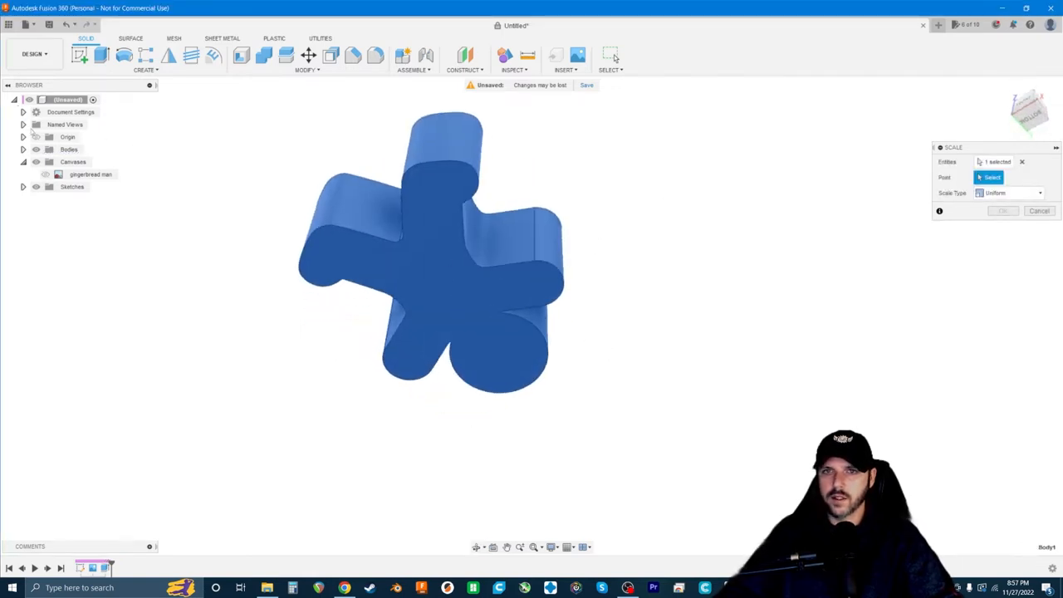
left_click(457, 314)
type("1.25")
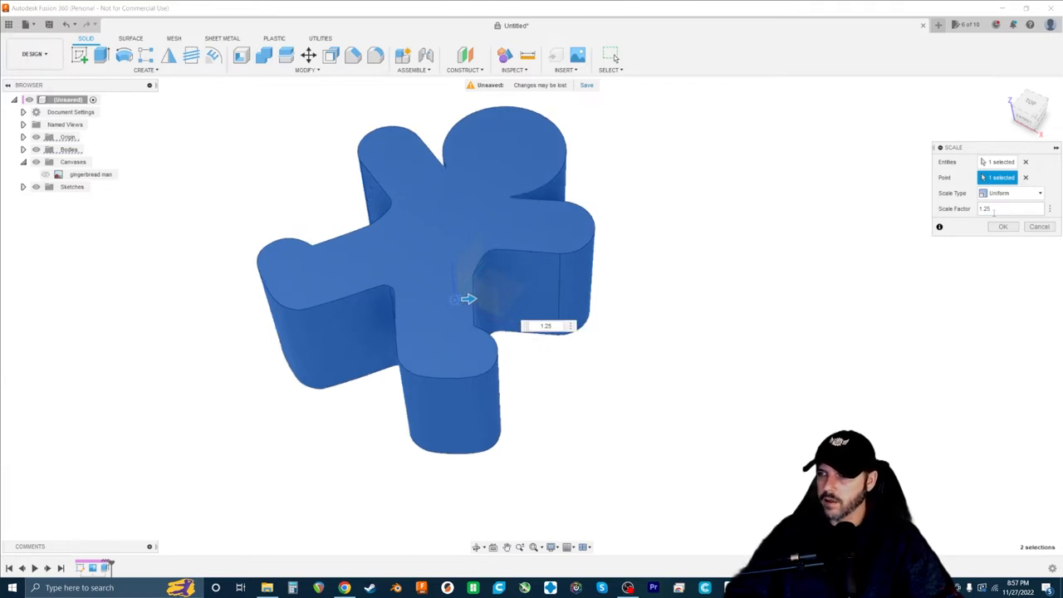
left_click(1010, 192)
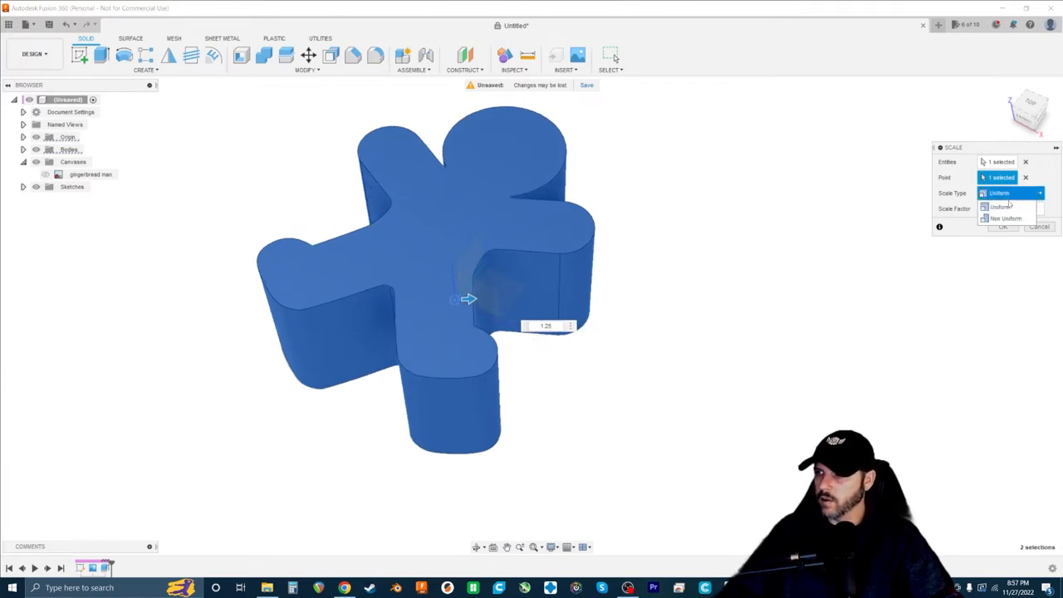
left_click(1007, 218)
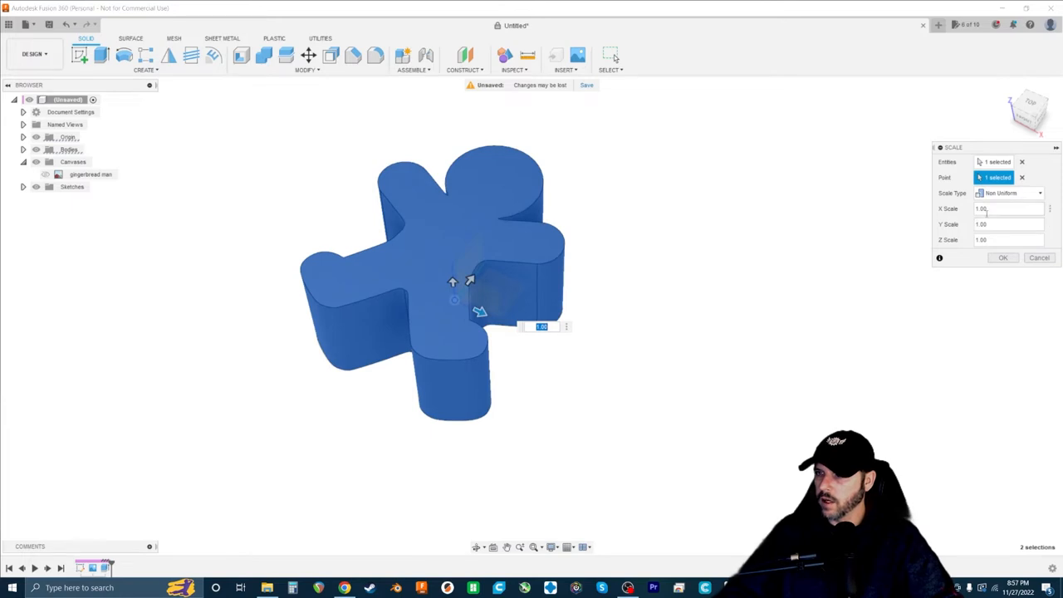
left_click(1010, 224)
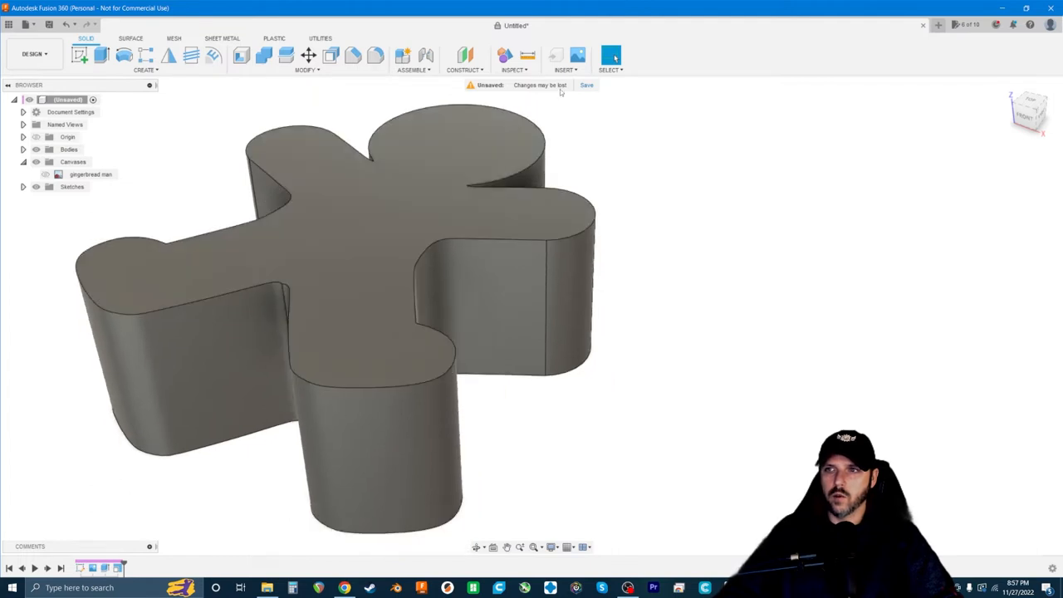
Save the design as 'Gingerbread Man' in the Thin Air Craftworking project
left_click(587, 85)
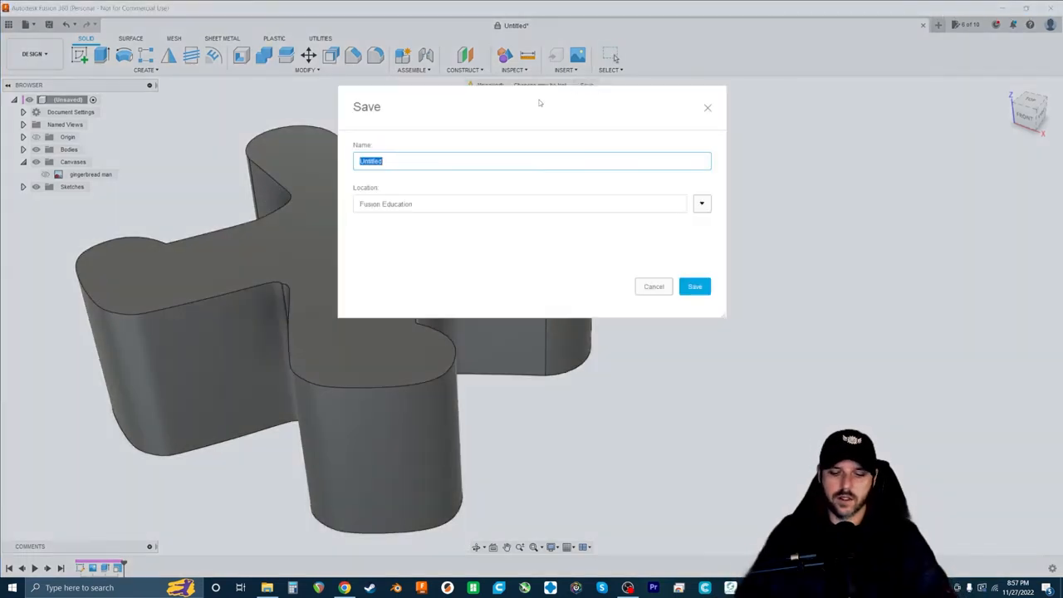
type("Gingerbread")
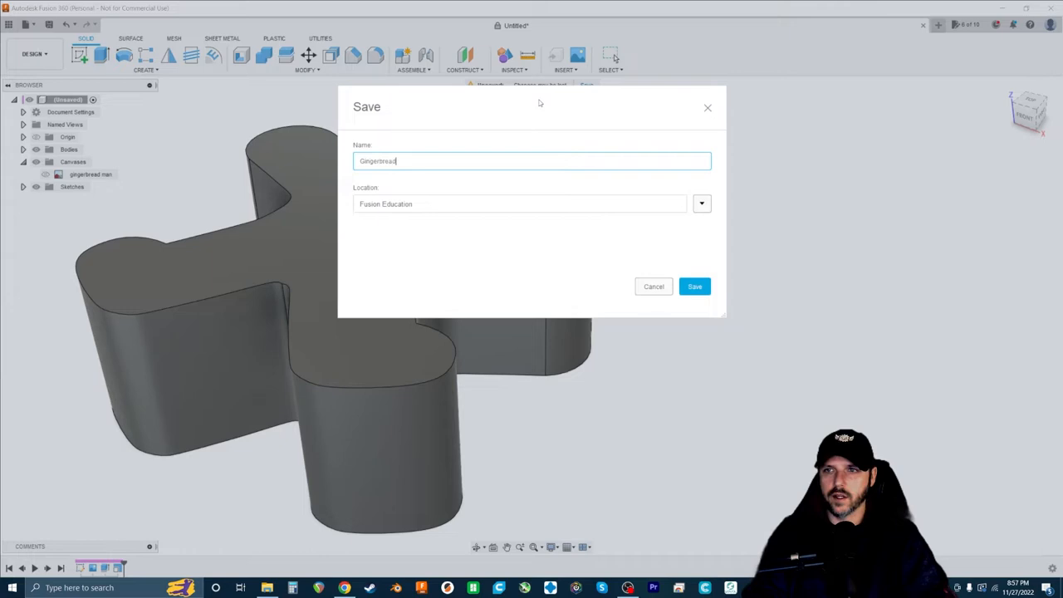
left_click(701, 203)
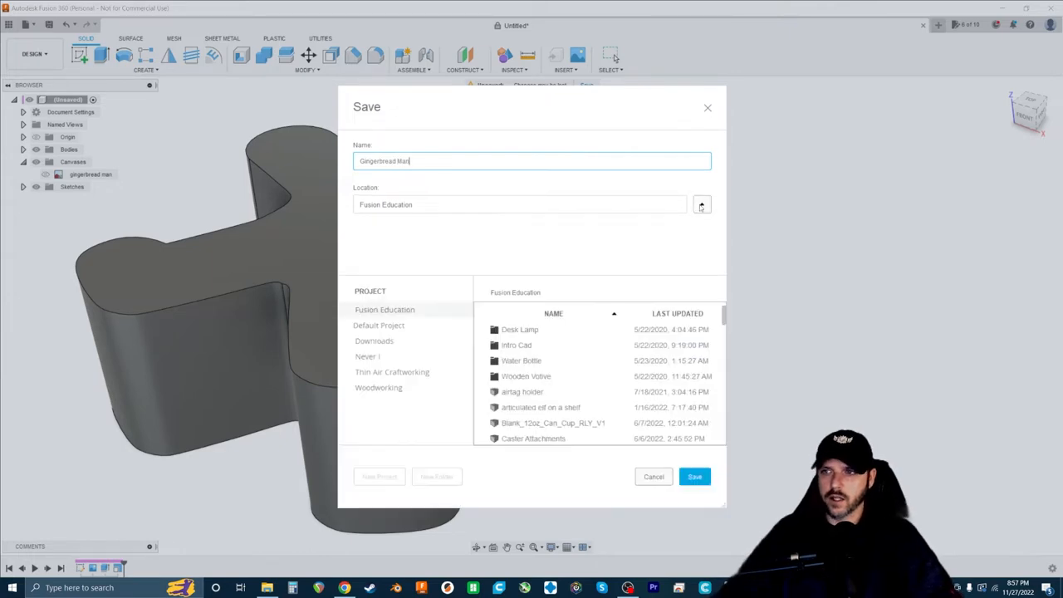
left_click(392, 373)
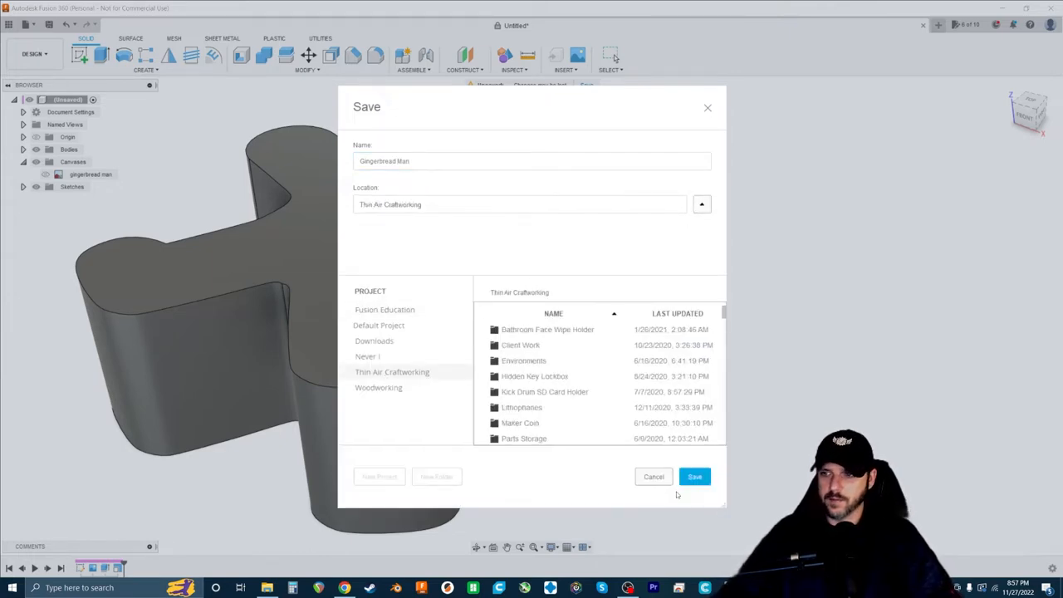
left_click(694, 475)
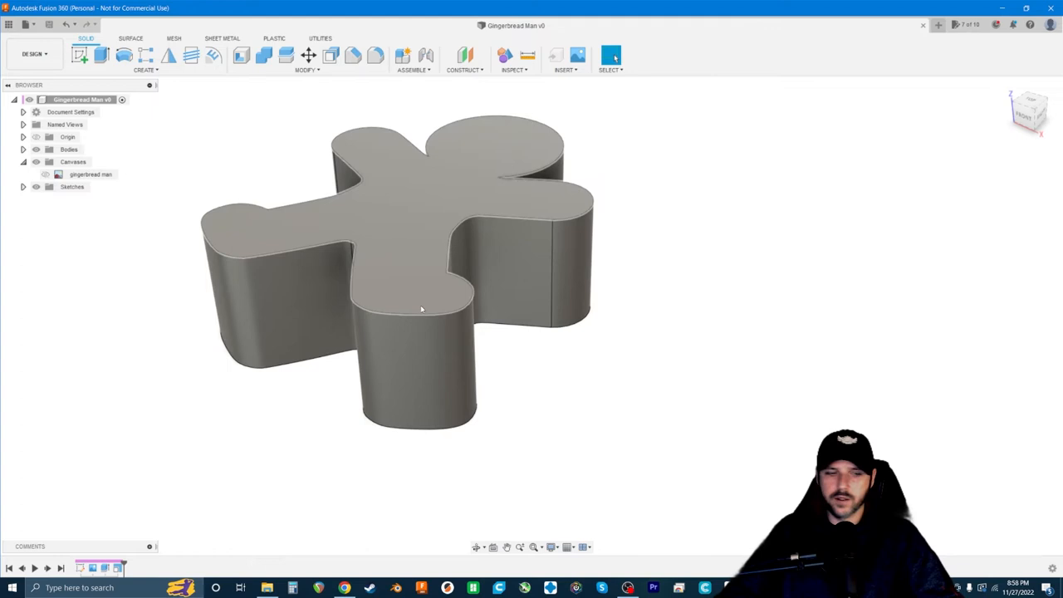
mouse_move(425, 280)
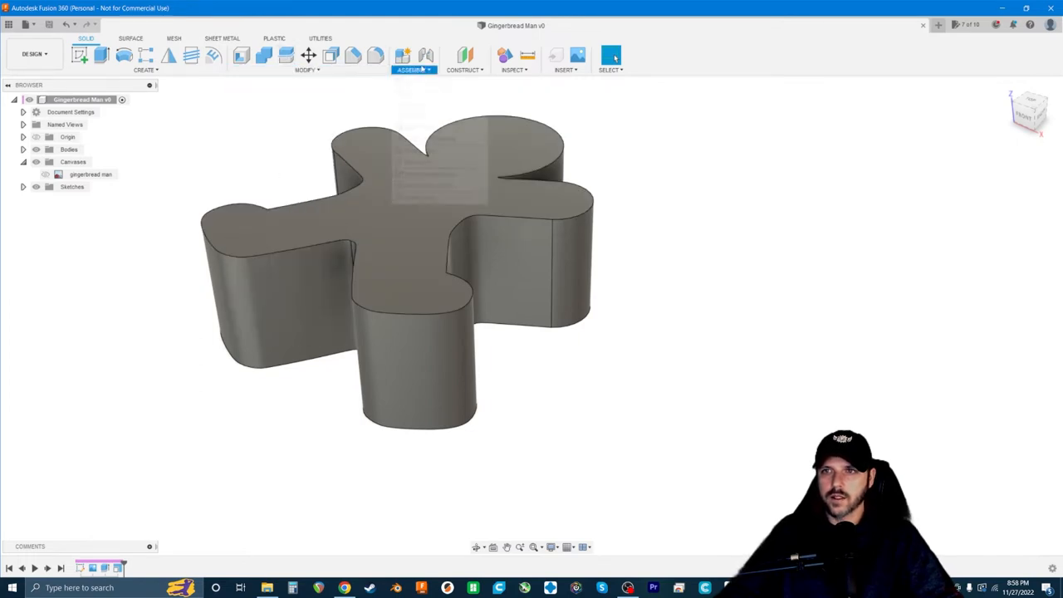
Create an offset plane 10 mm below the top face and split the body into Body1 and Body2
left_click(465, 56)
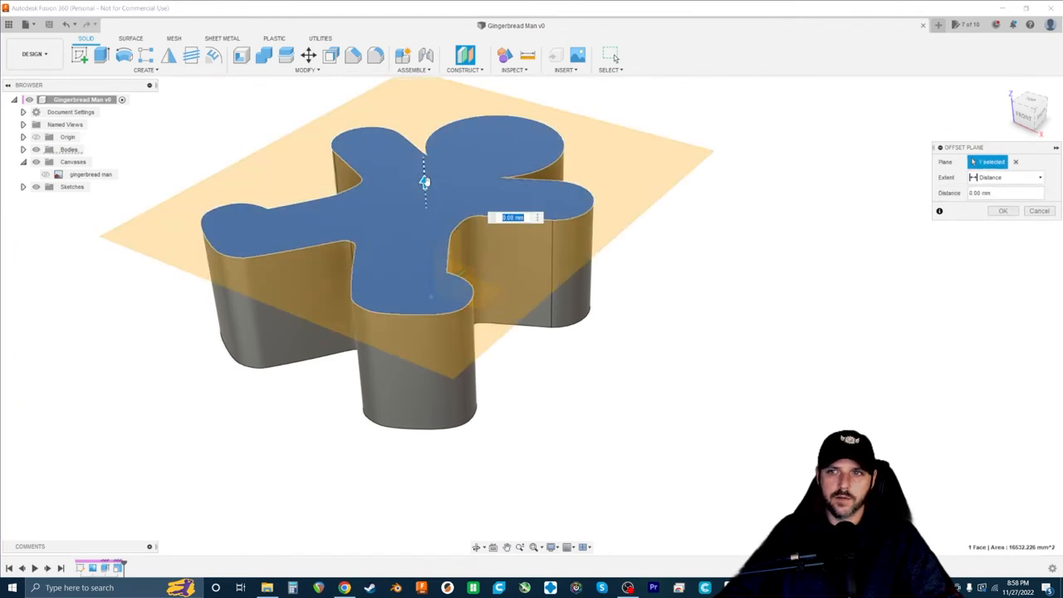
left_click_drag(424, 181, 428, 219)
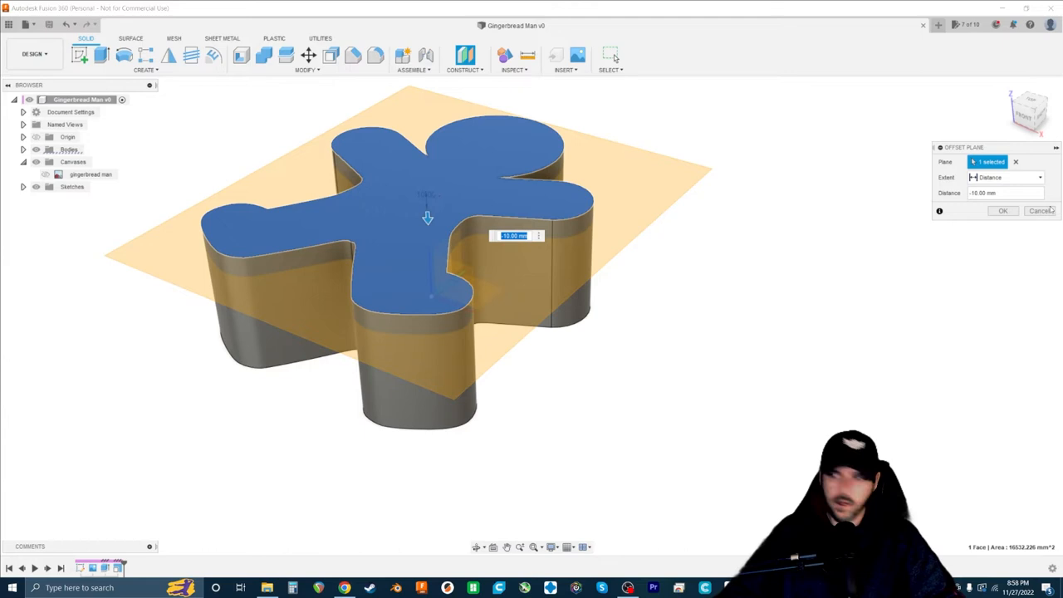
left_click(1004, 209)
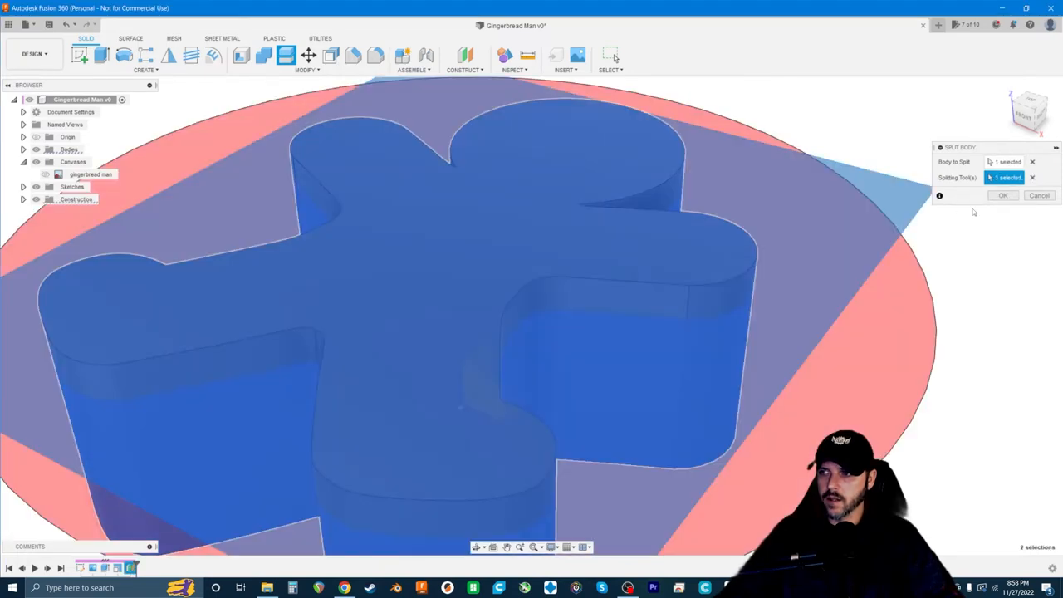
left_click(1004, 196)
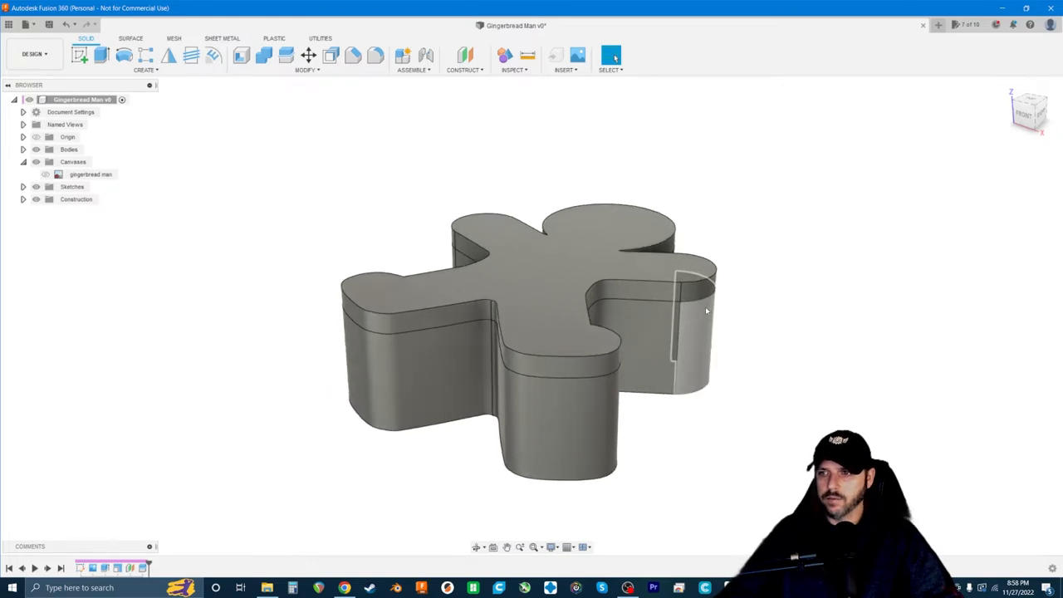
left_click_drag(582, 332, 515, 391)
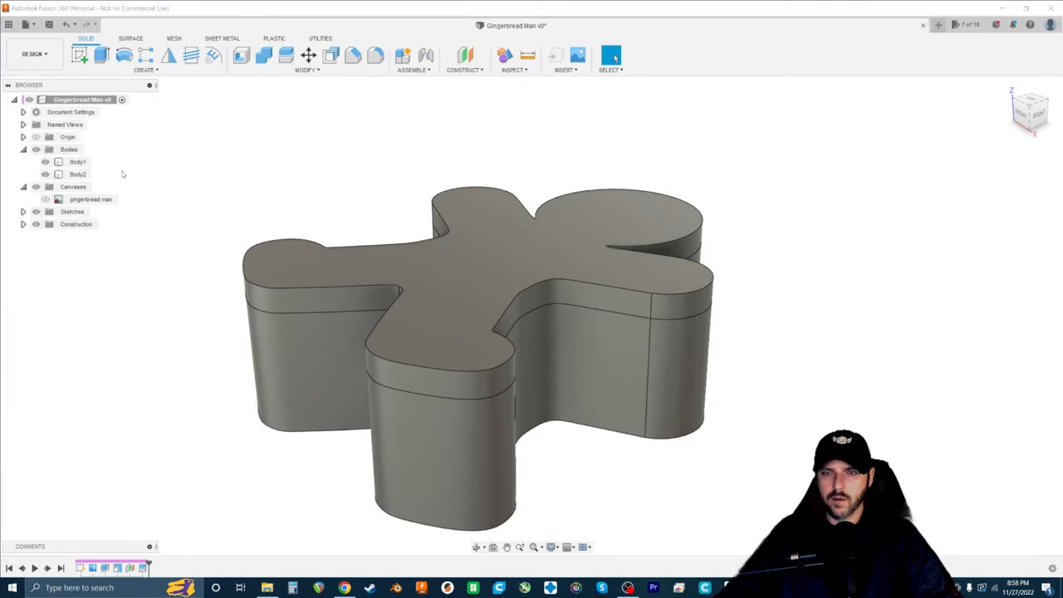
mouse_move(159, 80)
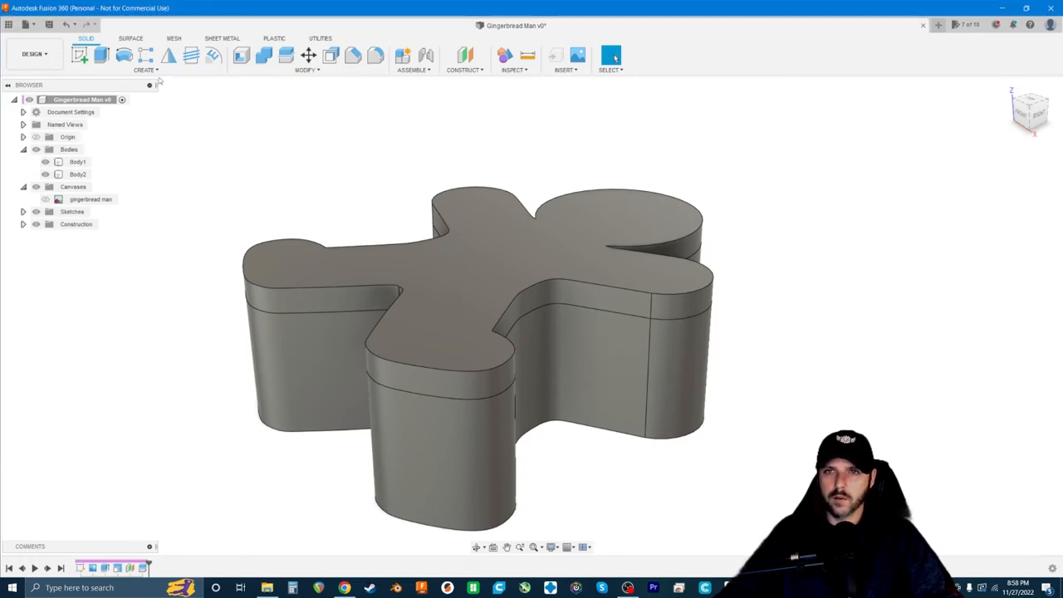
Create a new component from the two bodies named 'Gingerbread Box' and expand it
left_click(123, 56)
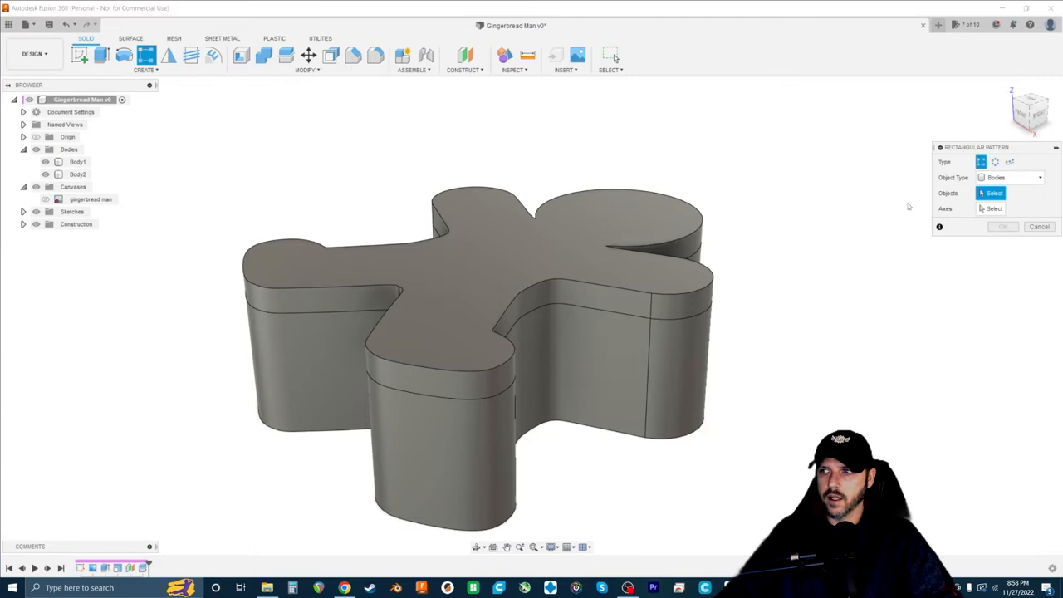
left_click(146, 56)
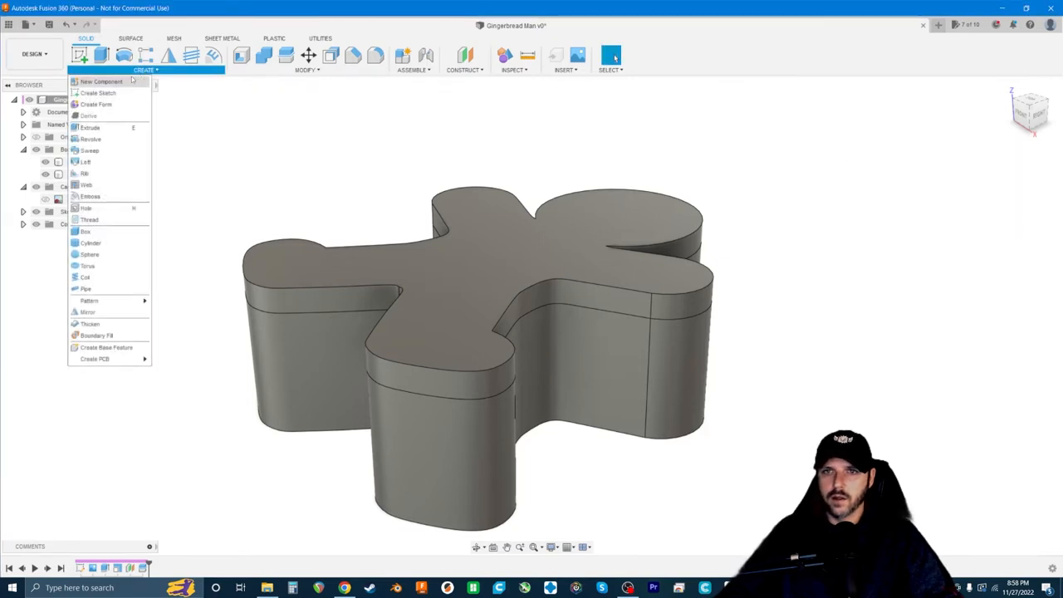
left_click(102, 81)
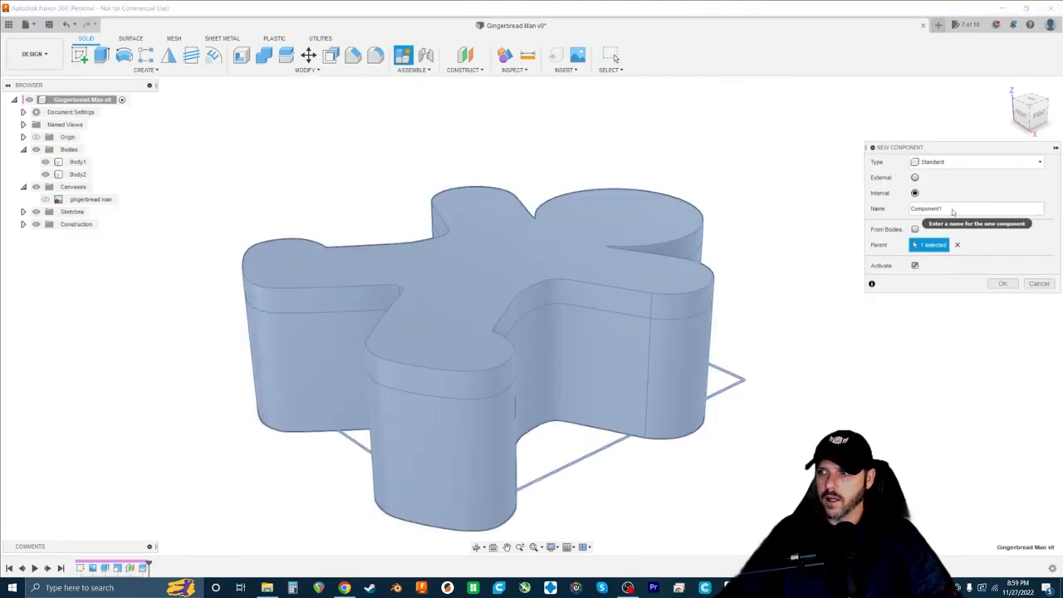
type("Gingerbread")
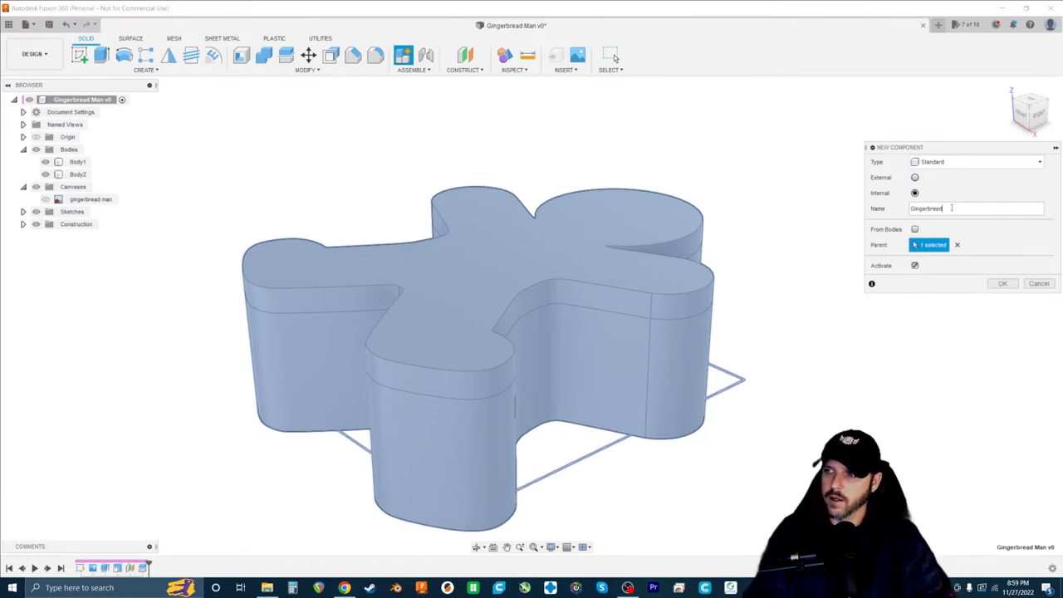
left_click(1004, 283)
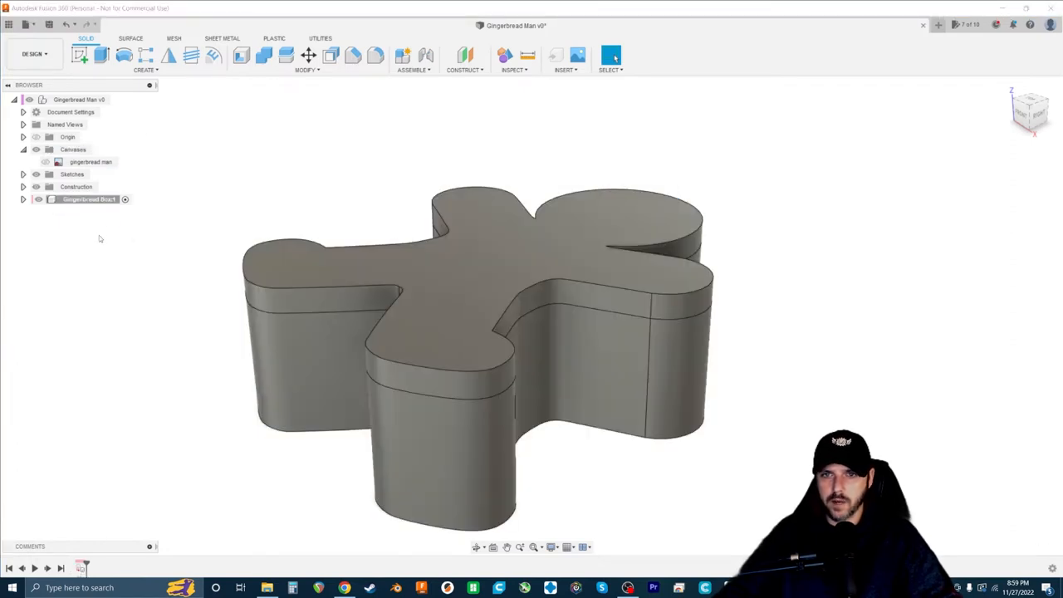
left_click(23, 200)
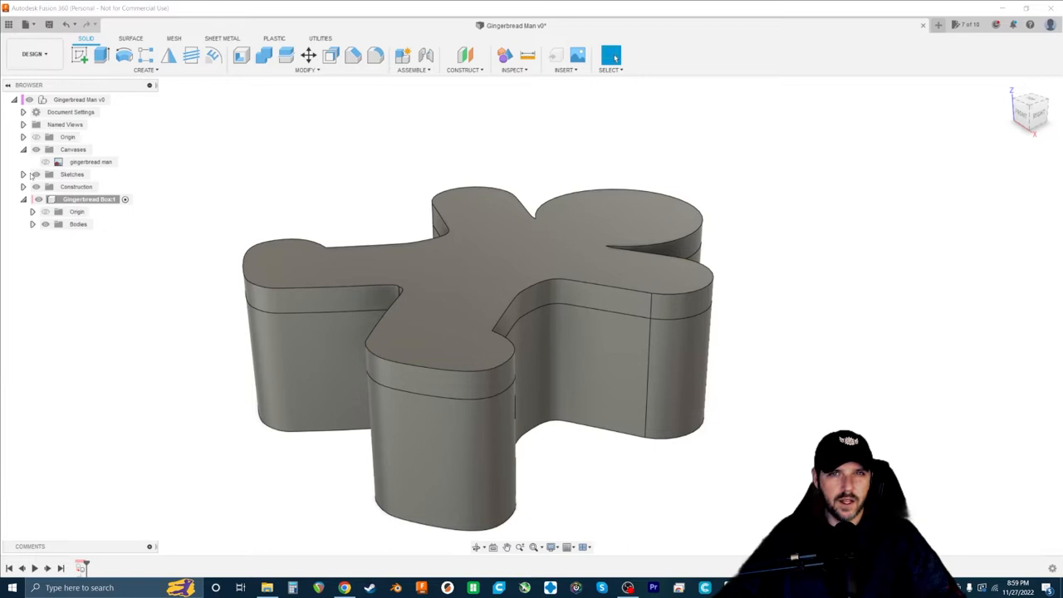
mouse_move(266, 226)
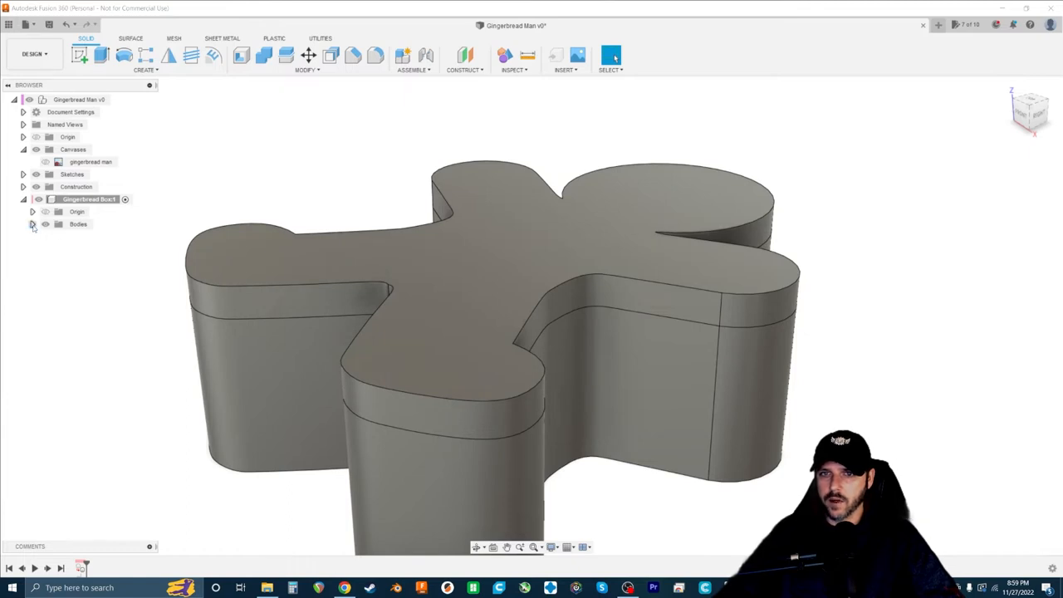
Expand Bodies and rename the tall base body to 'container'
left_click(33, 224)
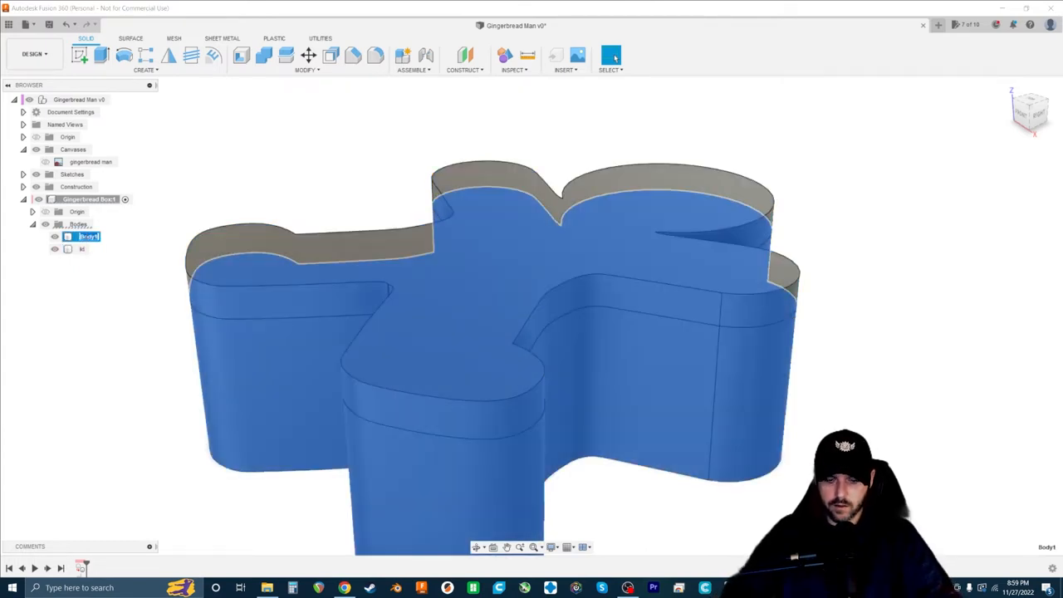
double_click(87, 236)
type("container")
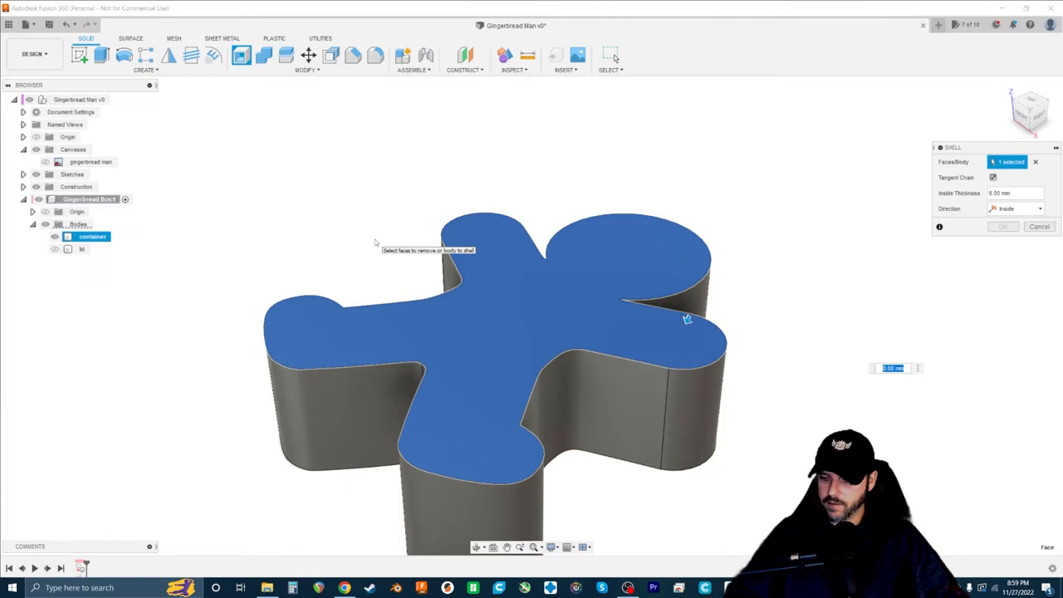
Try a 5 mm shell, then orbit and zoom toward the container's inner corner edges
type("5")
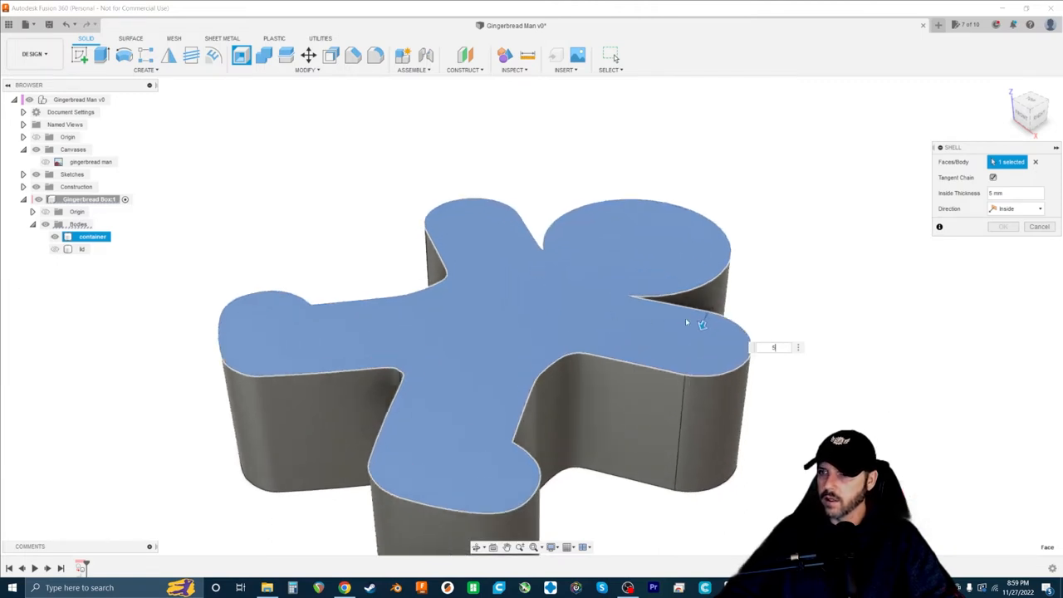
left_click_drag(684, 322, 448, 407)
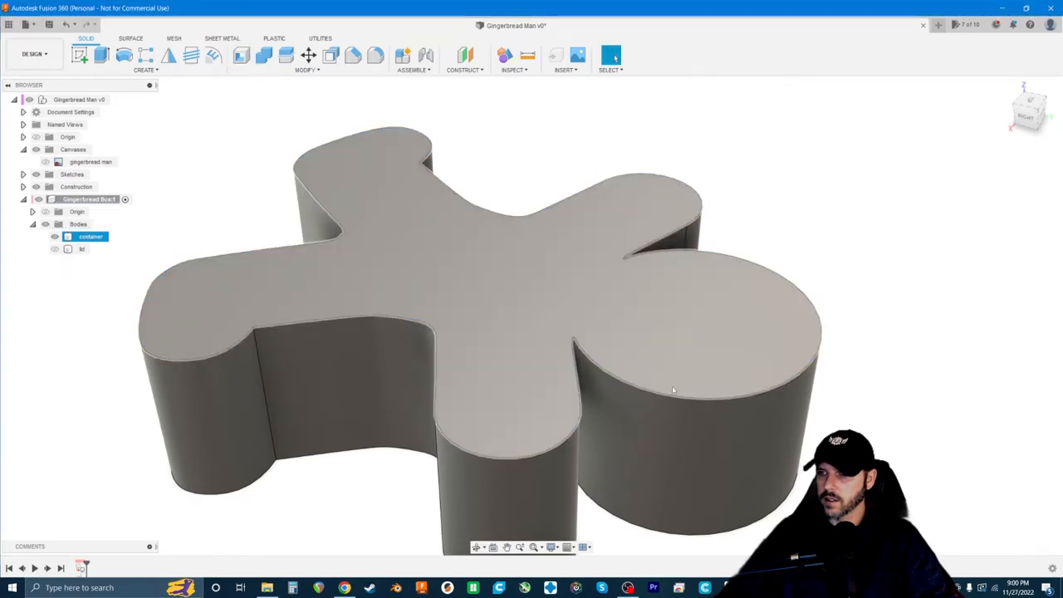
scroll("up", 3)
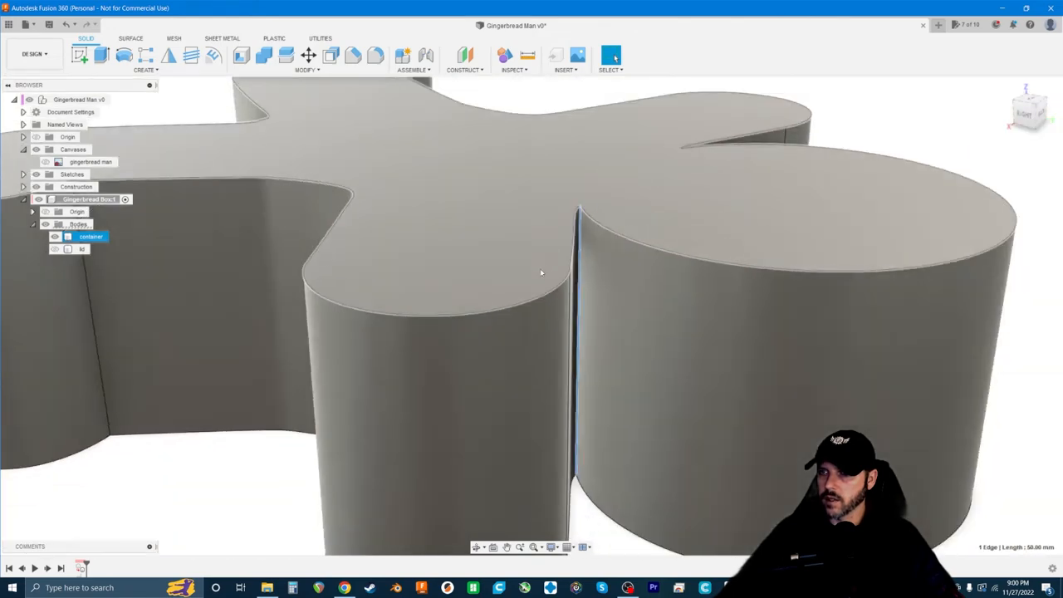
left_click_drag(540, 274, 464, 262)
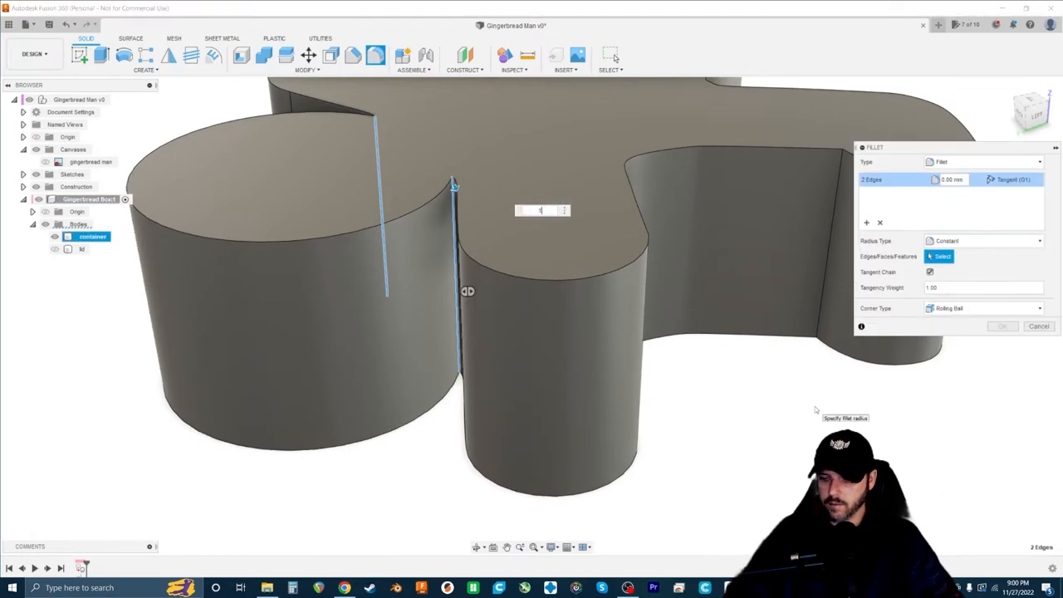
Fillet the two inner corner edges with a 2 mm radius
type("2")
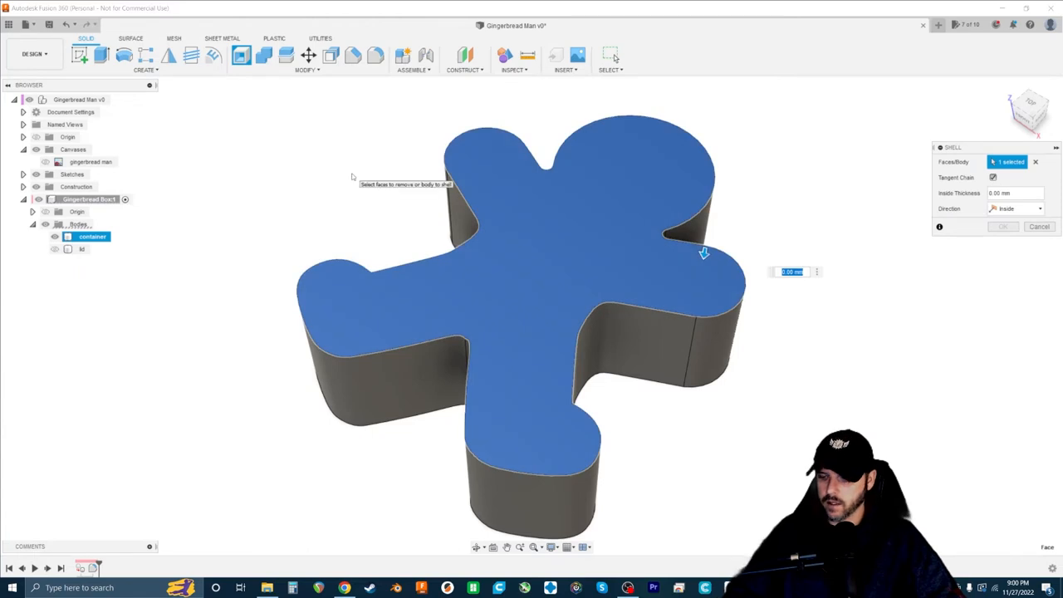
Shell the container through its top face with 5 mm inside walls
type("5")
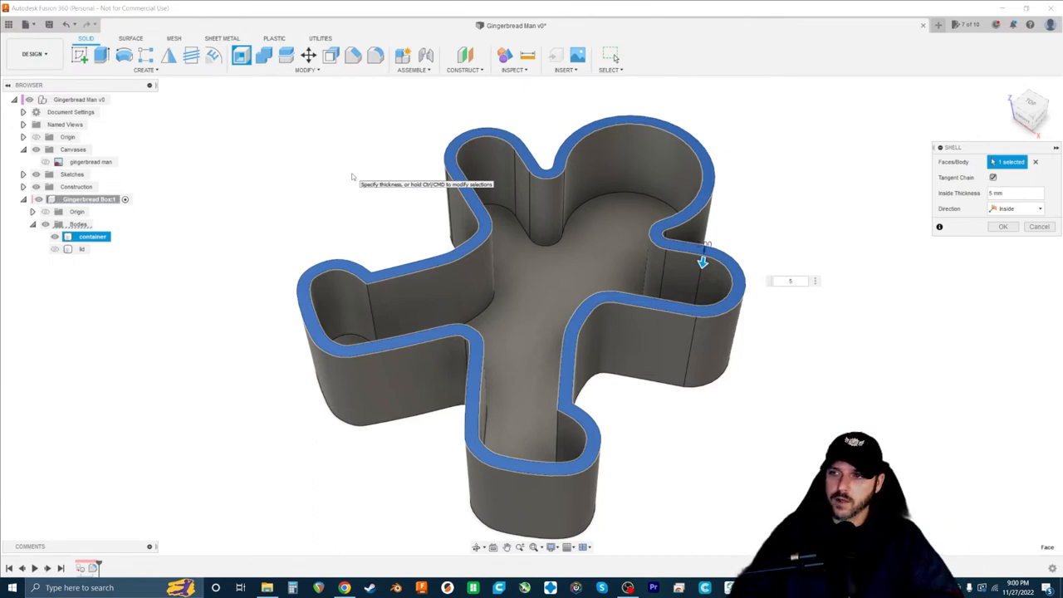
left_click(1004, 226)
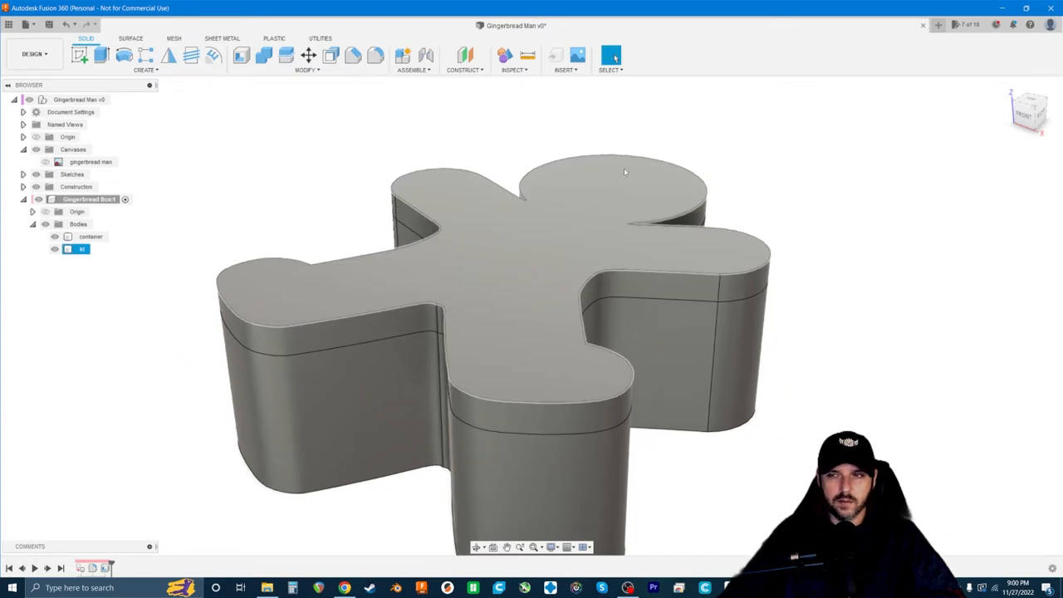
mouse_move(552, 362)
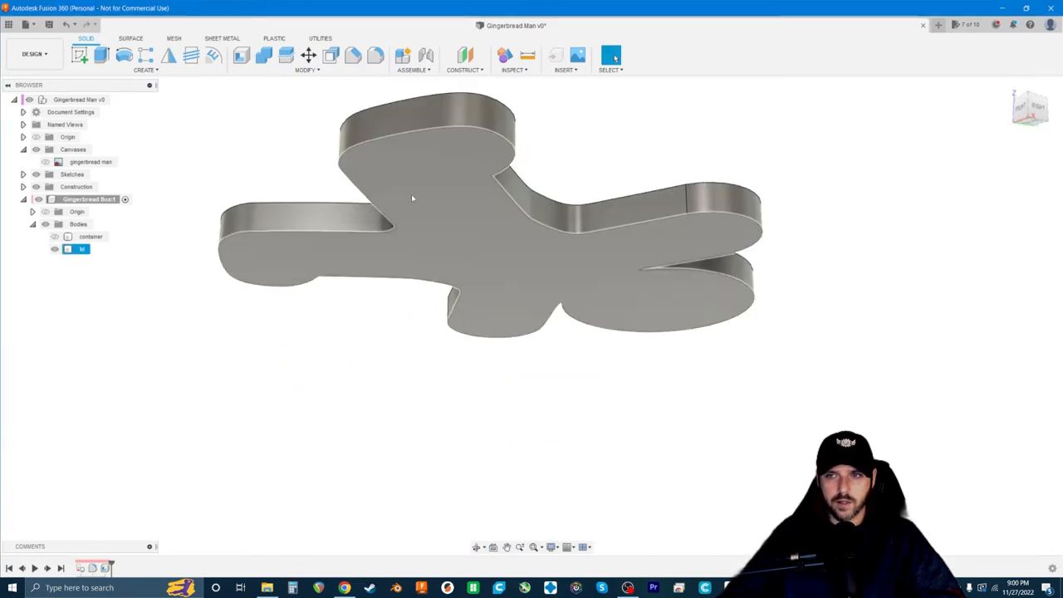
Check the lid's underside, then show the container body beneath it again
left_click_drag(412, 198, 303, 173)
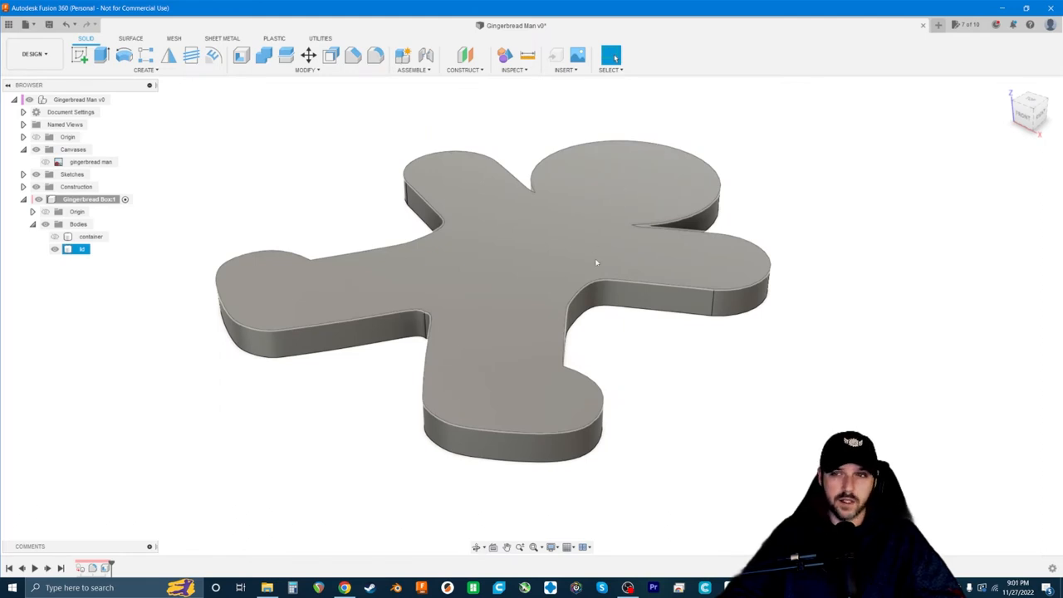
mouse_move(517, 209)
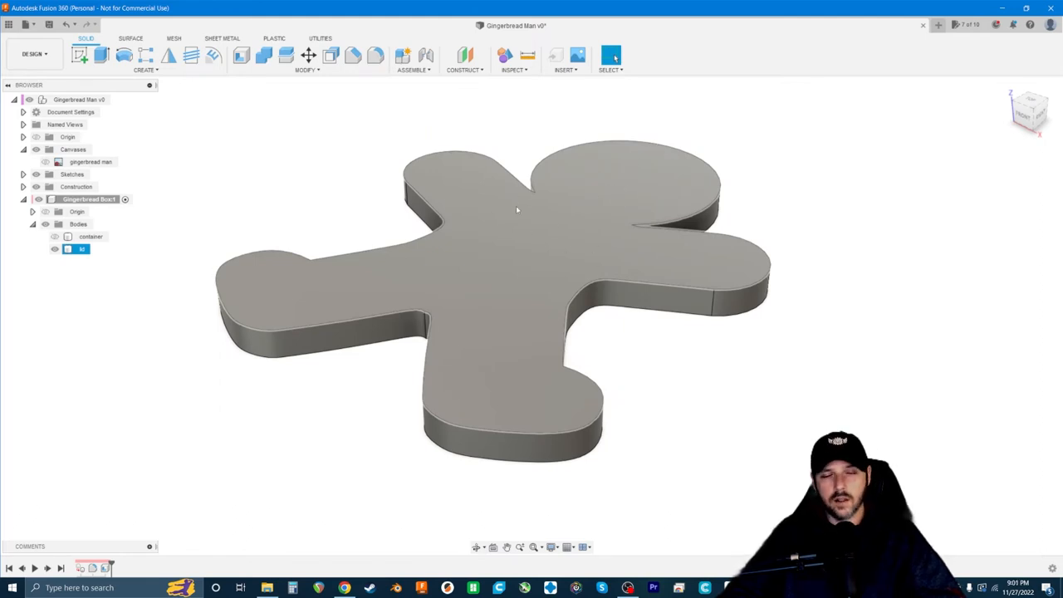
mouse_move(618, 174)
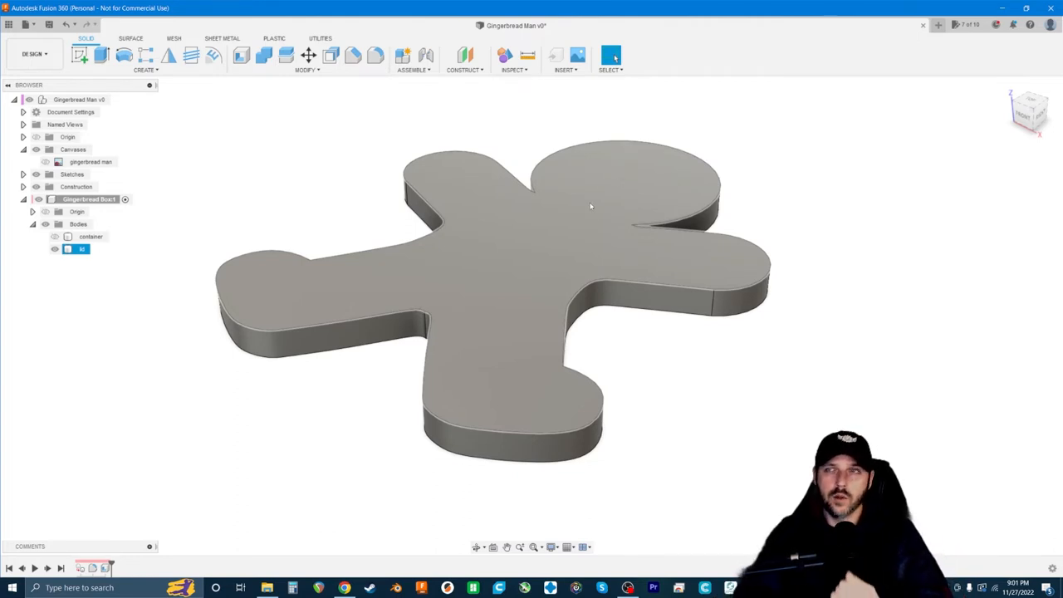
mouse_move(539, 270)
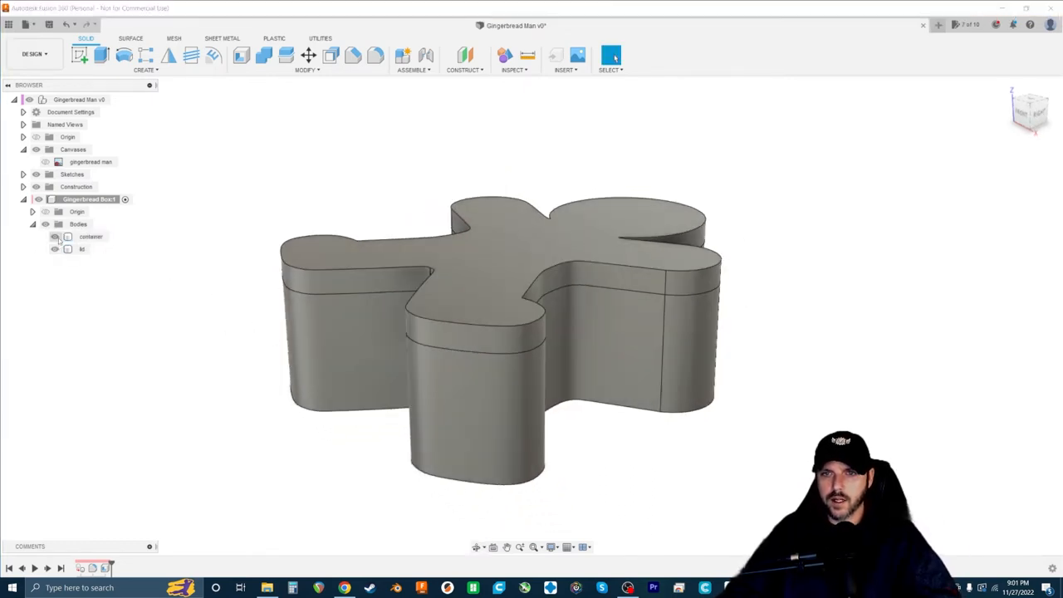
left_click(55, 236)
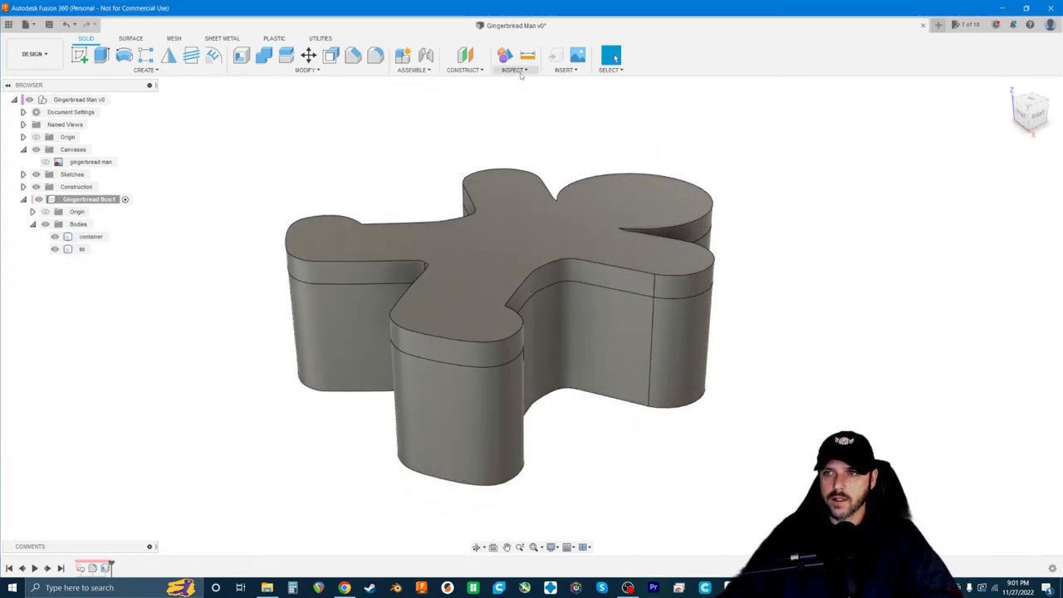
Cut a section analysis through a side face of the box, then hide the analysis
left_click(513, 59)
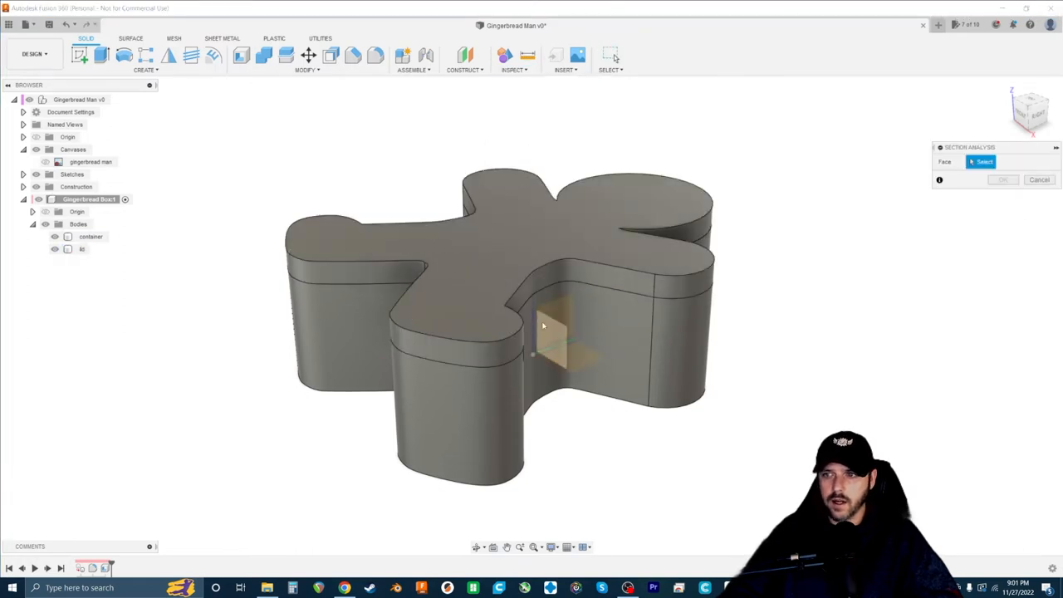
left_click(545, 332)
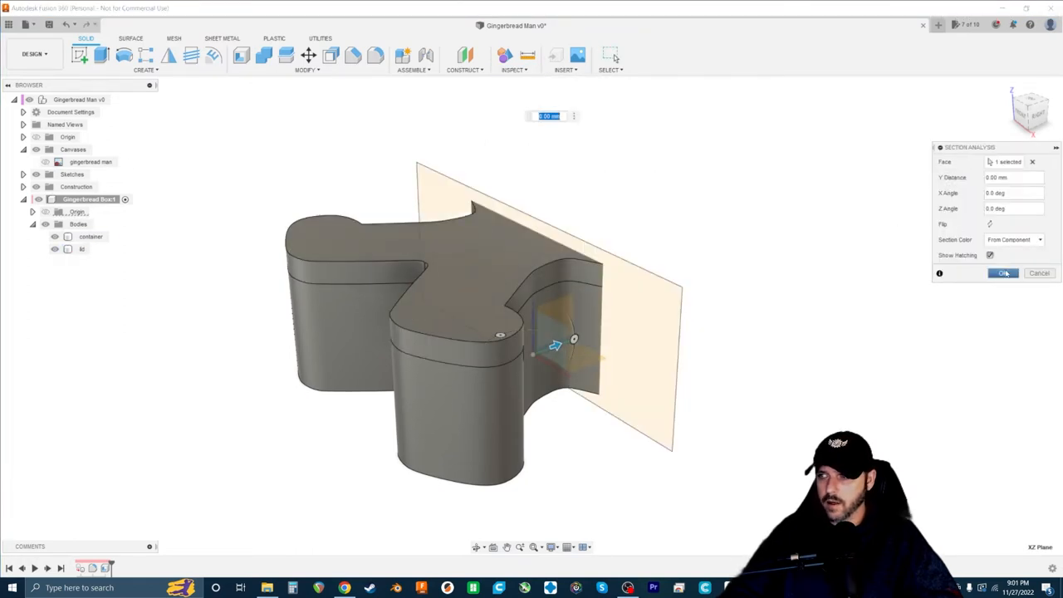
left_click(1004, 272)
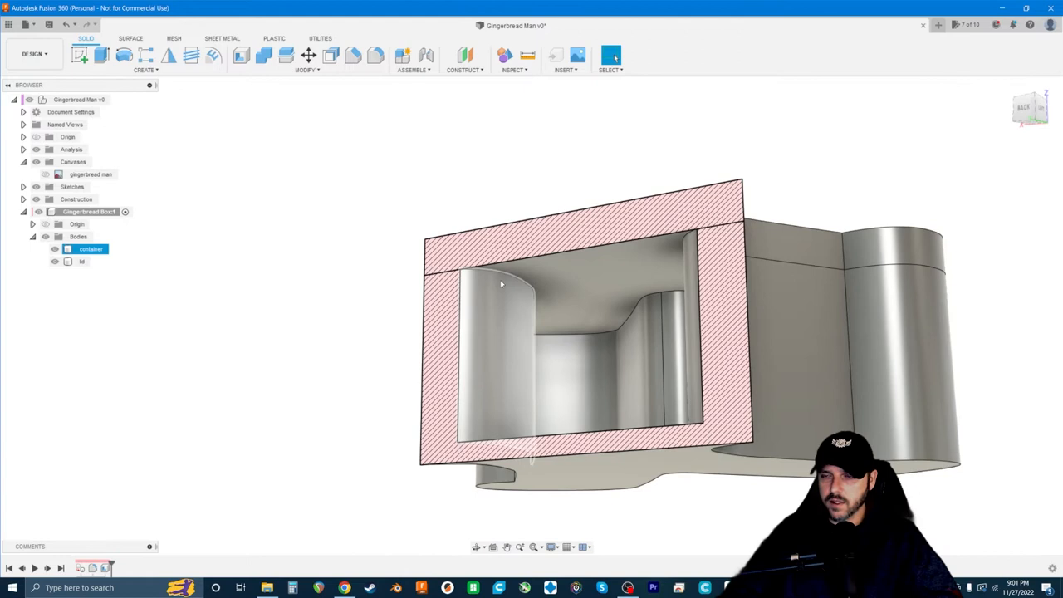
left_click(81, 261)
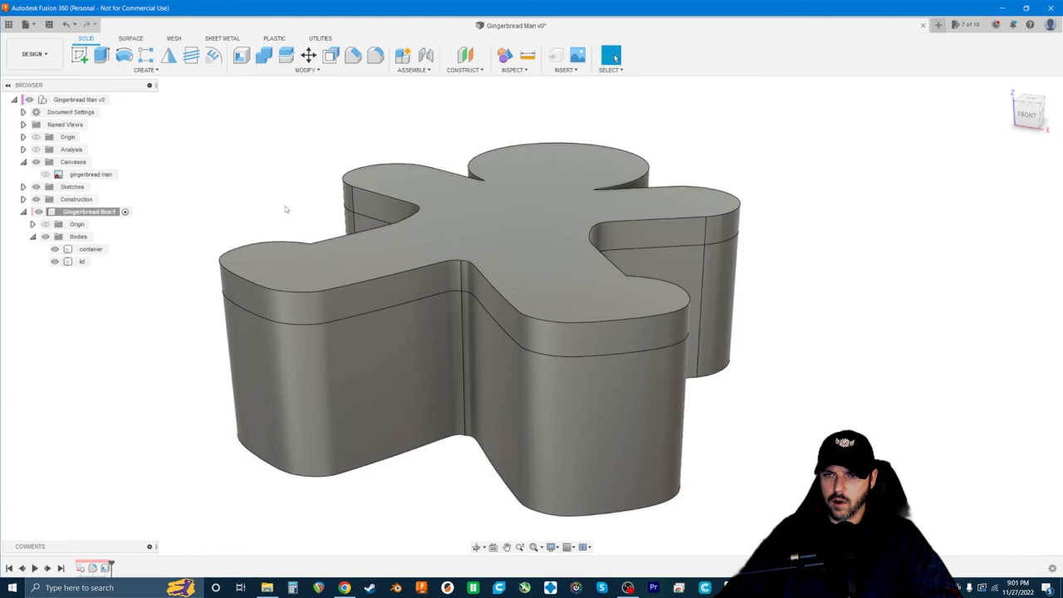
left_click(90, 249)
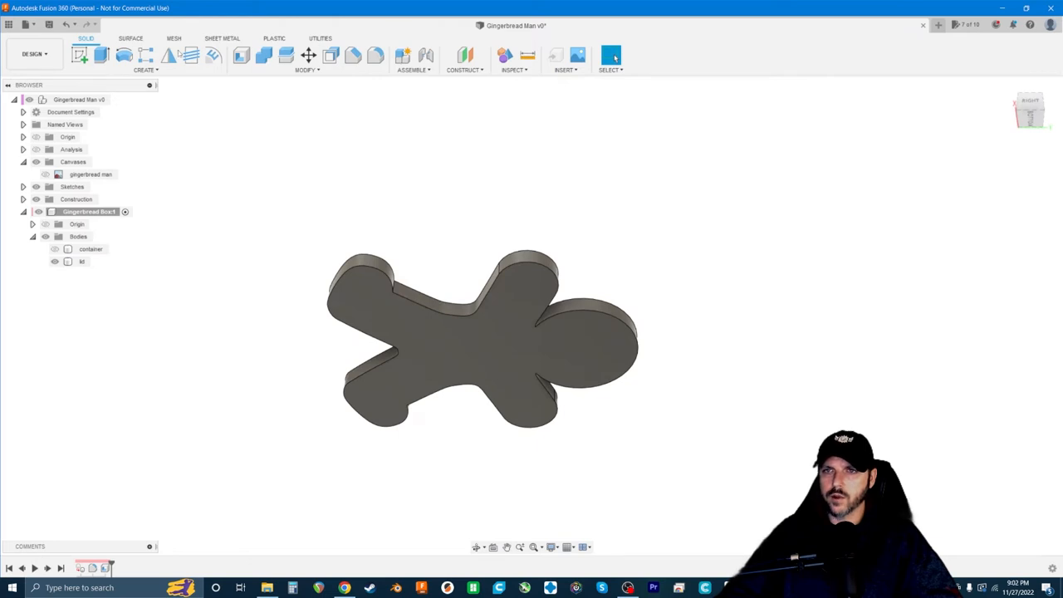
left_click(100, 54)
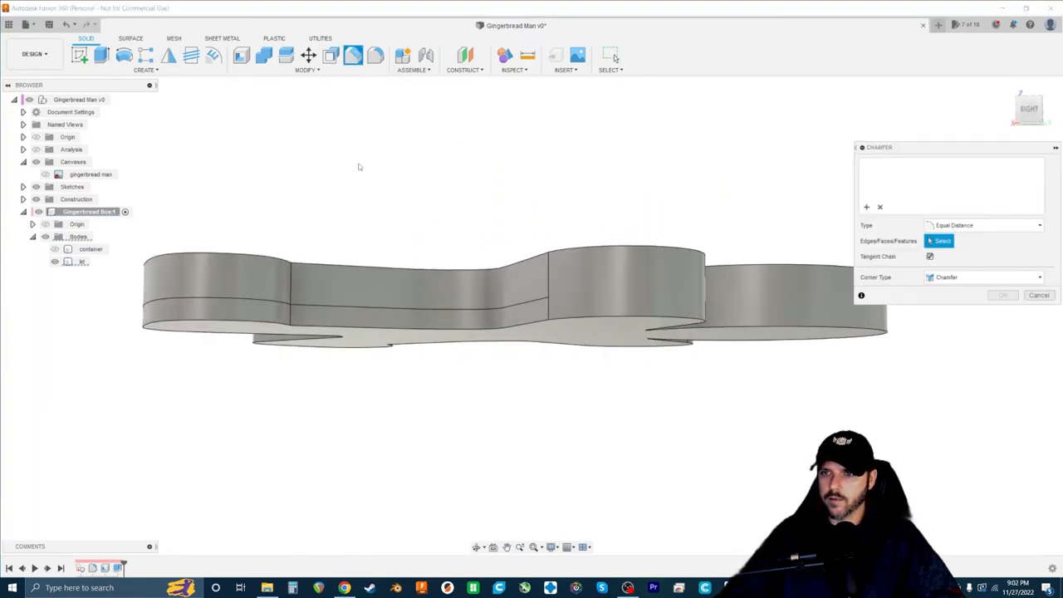
left_click(81, 260)
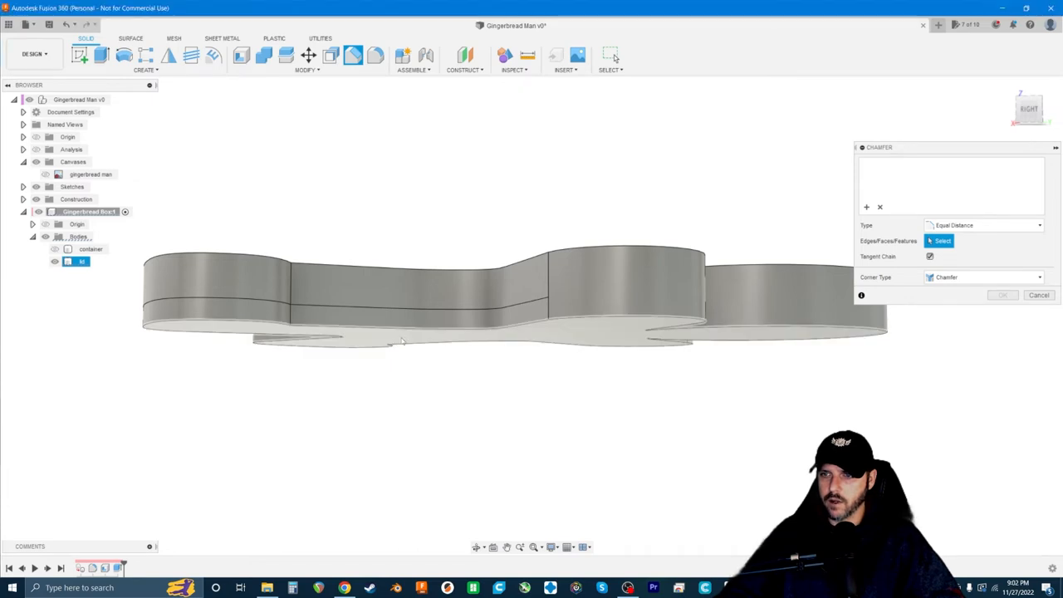
left_click(498, 299)
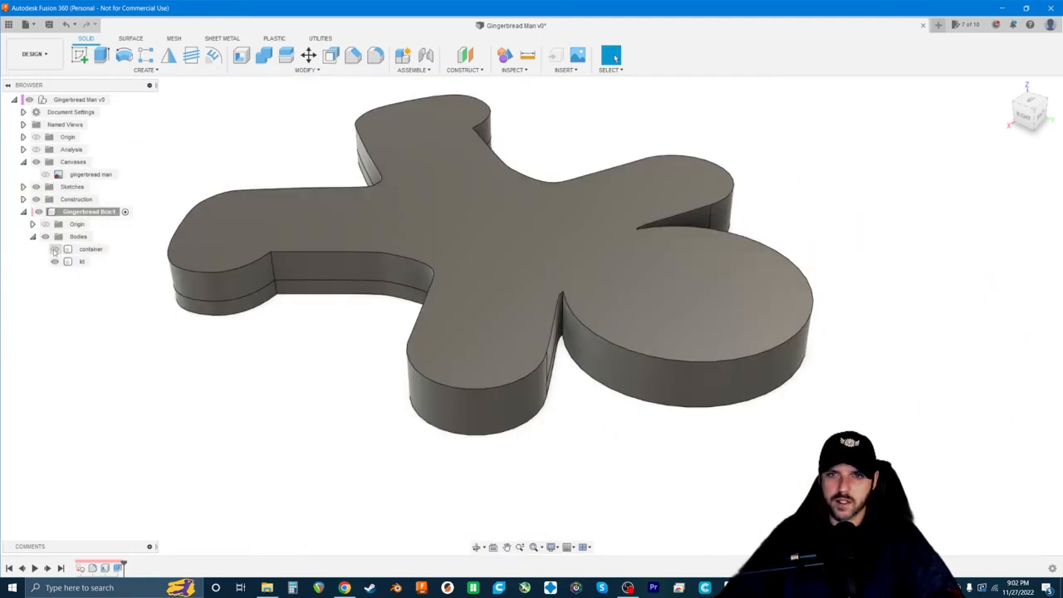
Show the container body and confirm the edited Fillet feature on the lid
left_click(55, 262)
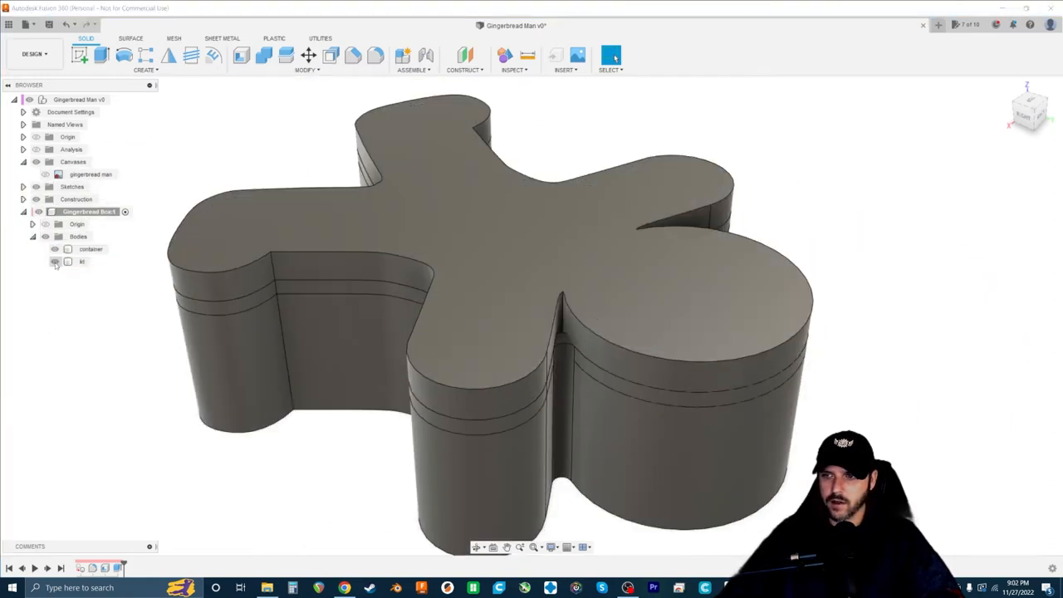
left_click(54, 262)
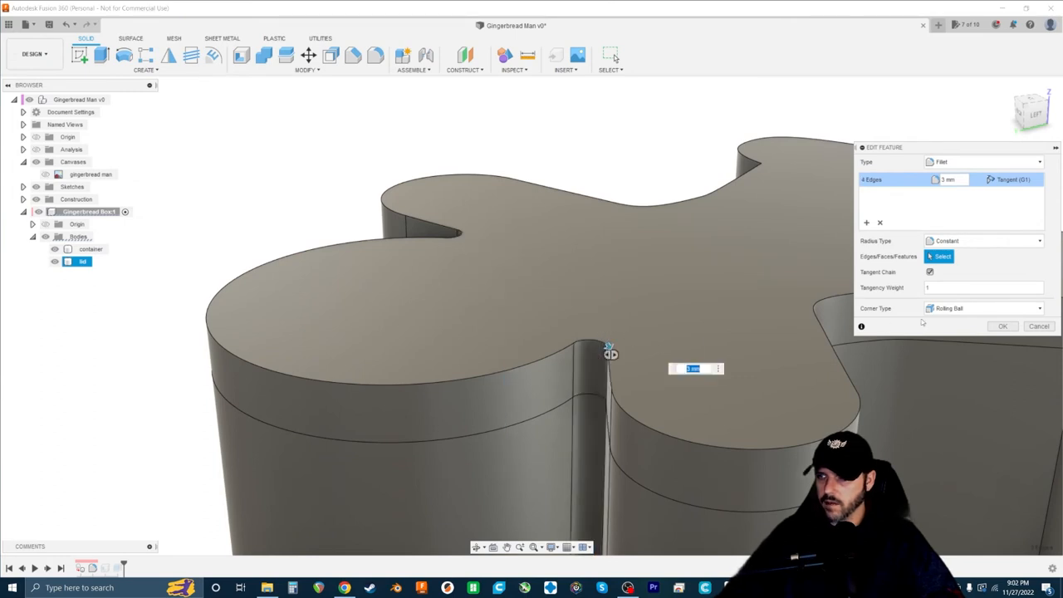
left_click(1004, 326)
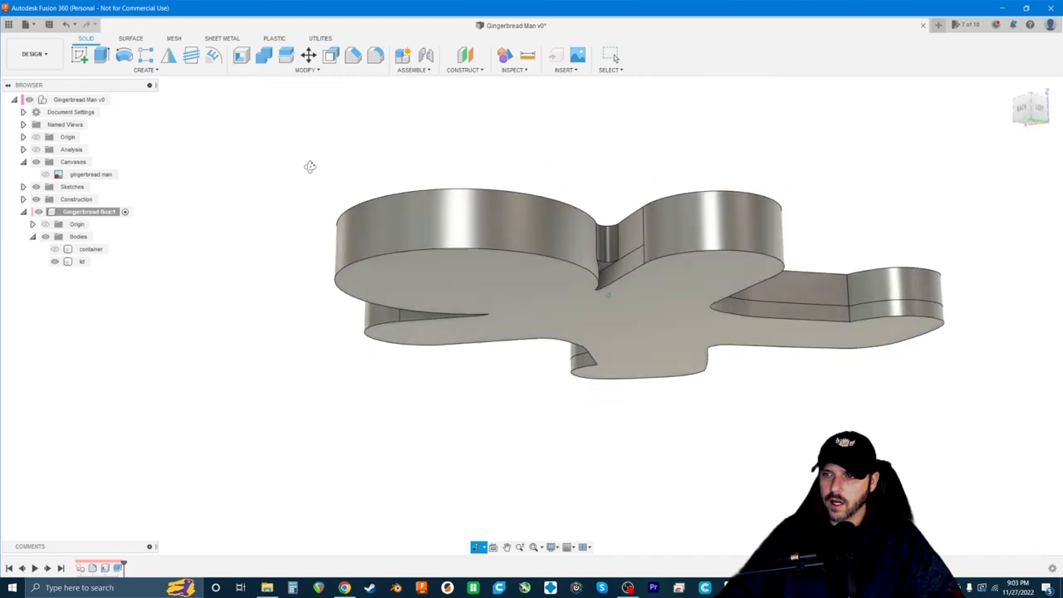
Confirm the edited Extrude feature forming the lip on the lid's underside
left_click(81, 263)
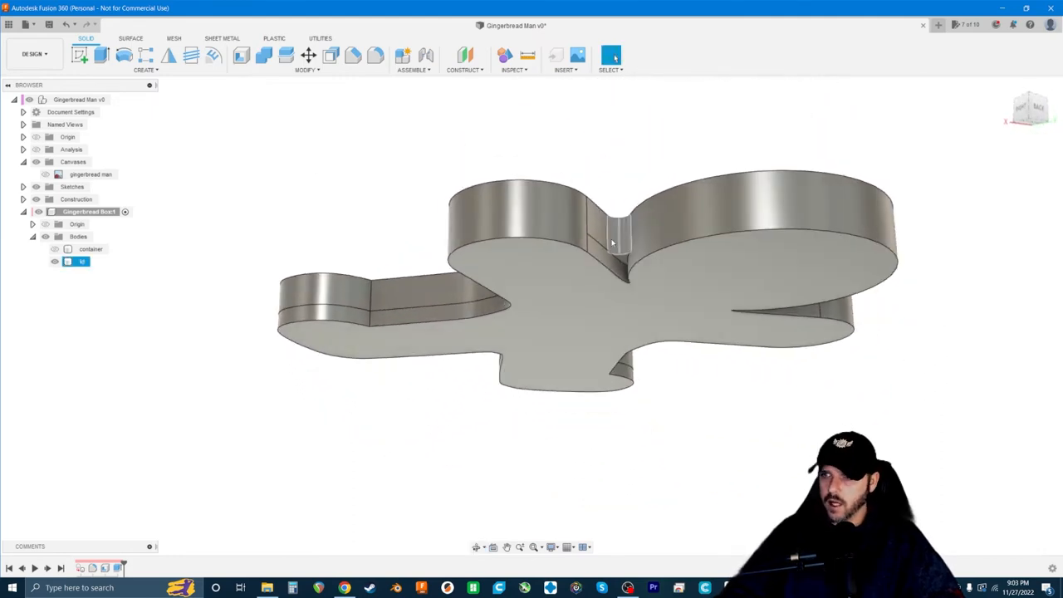
left_click_drag(611, 243, 488, 265)
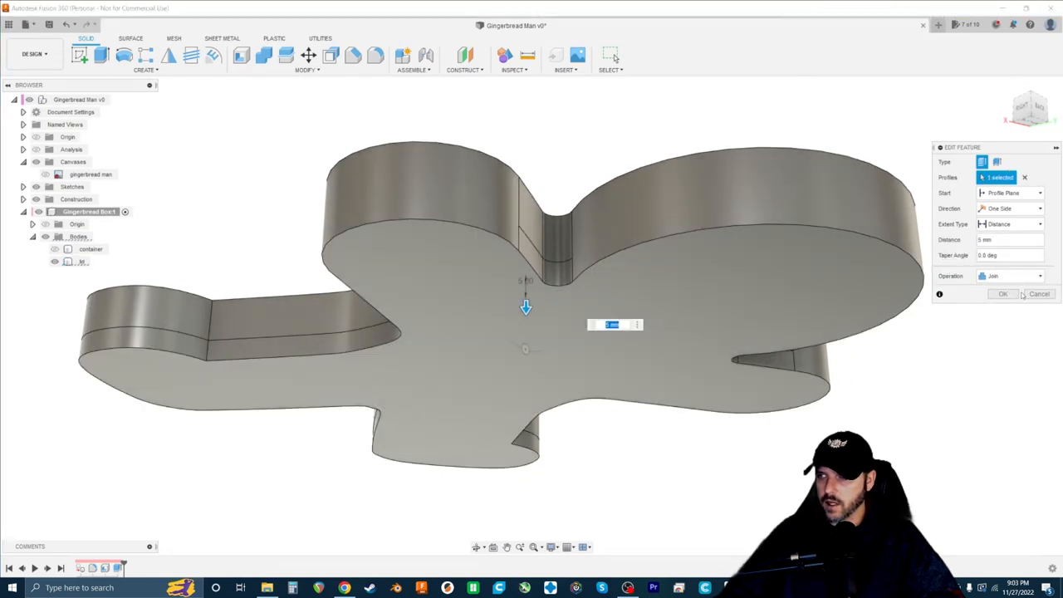
left_click(1003, 292)
type("5")
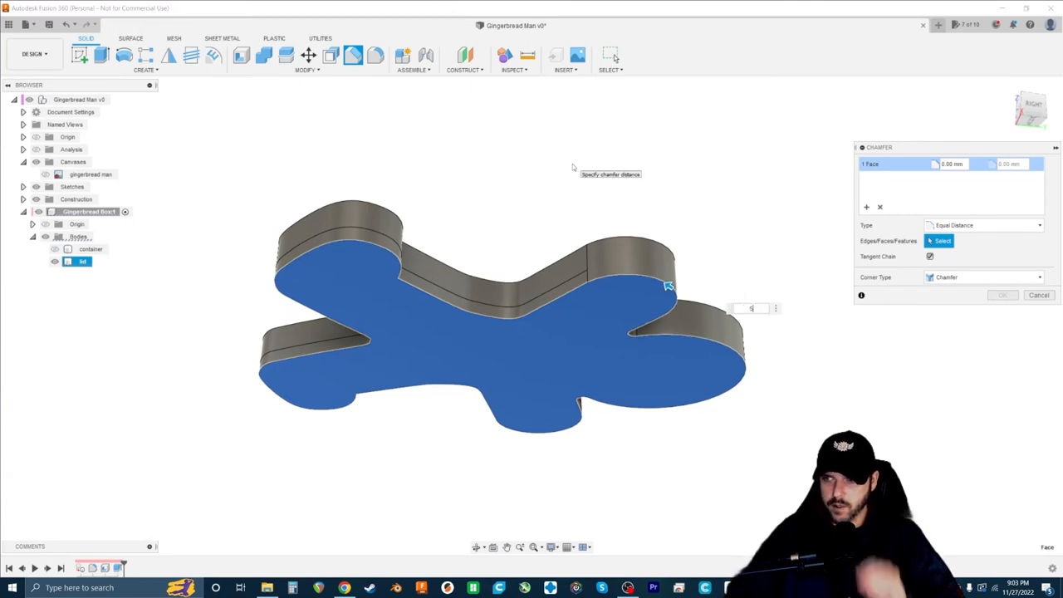
Confirm the chamfer on the lid's bottom edge
left_click(1040, 296)
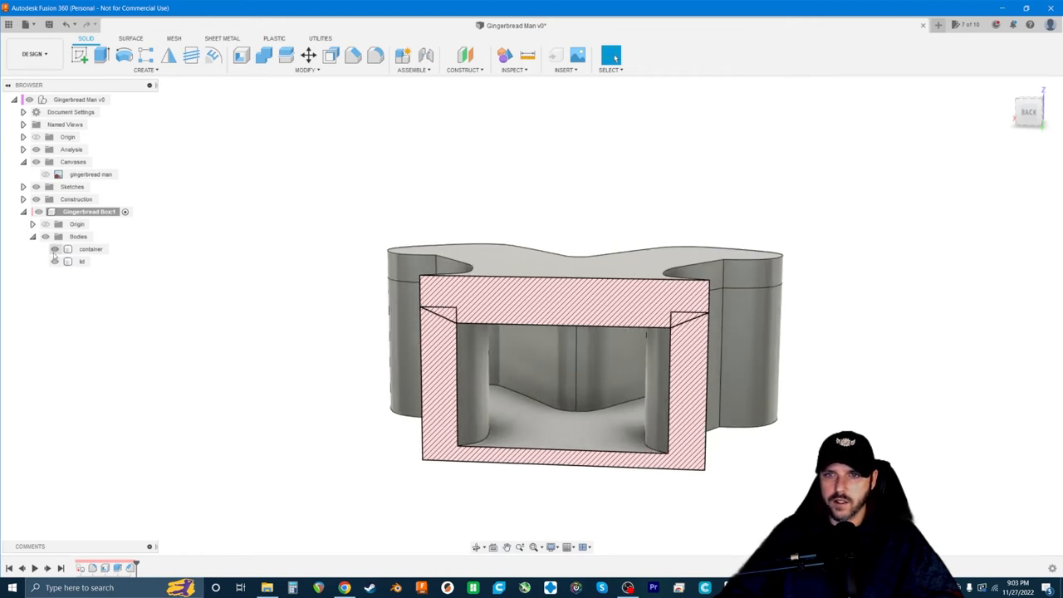
Combine-cut the lid from the container with Keep Tools so the lid seats in
left_click(90, 250)
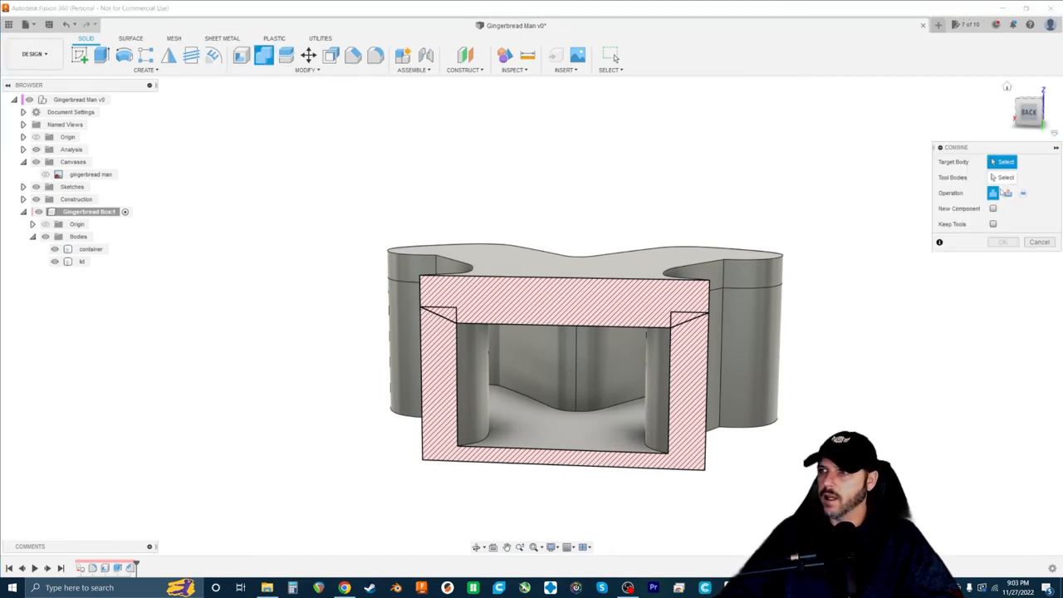
left_click(1009, 192)
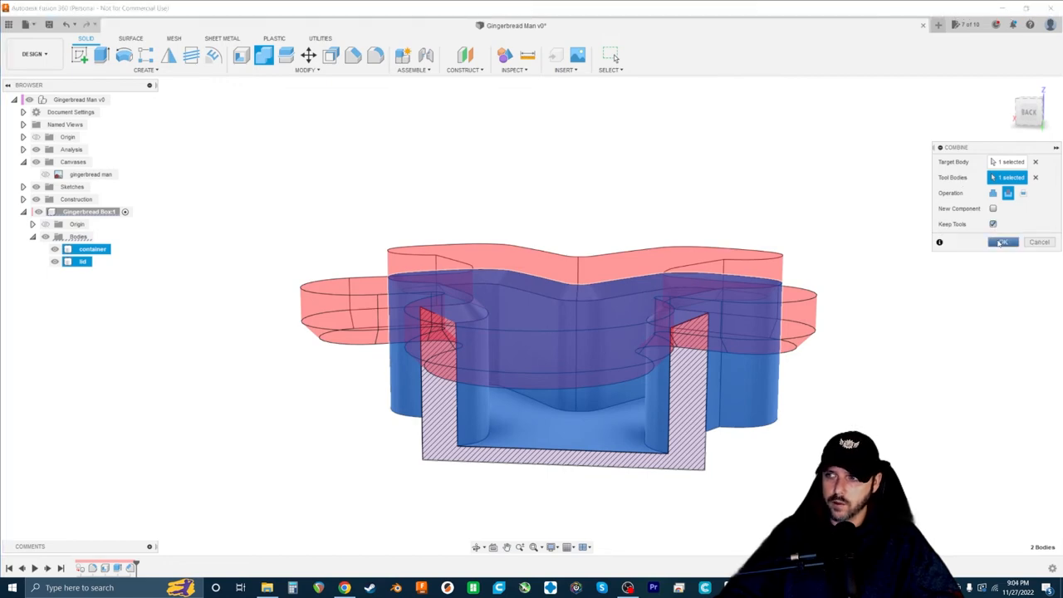
left_click(1003, 243)
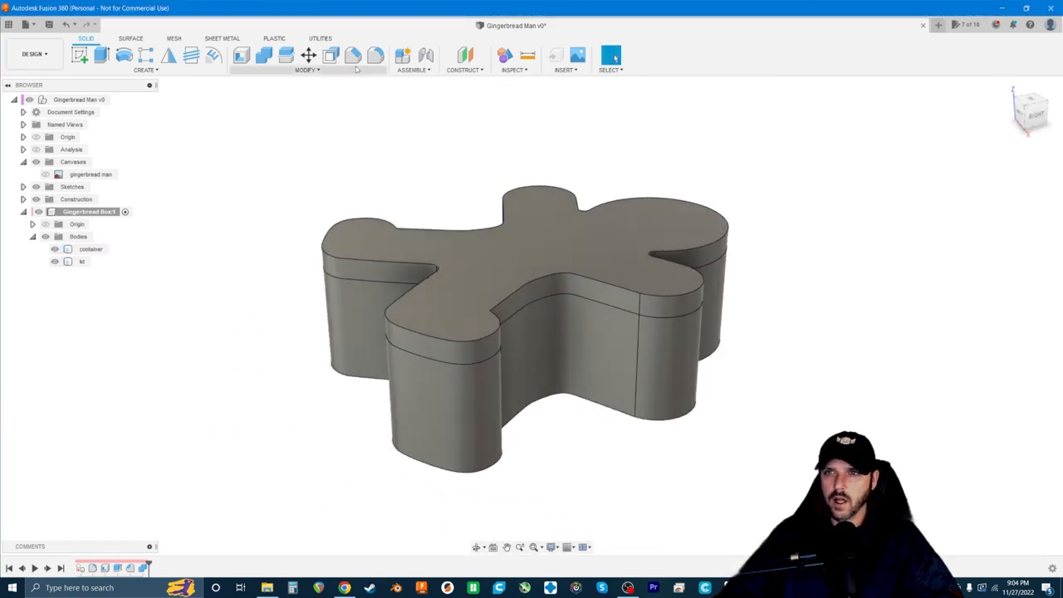
Move the lid body upward off the container along Z
left_click(309, 55)
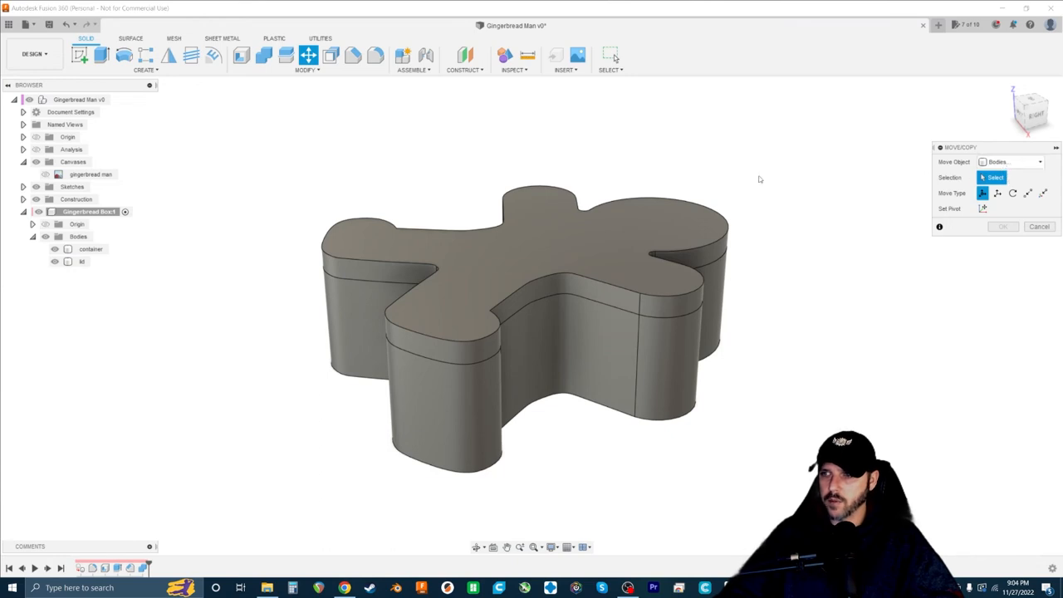
left_click(83, 261)
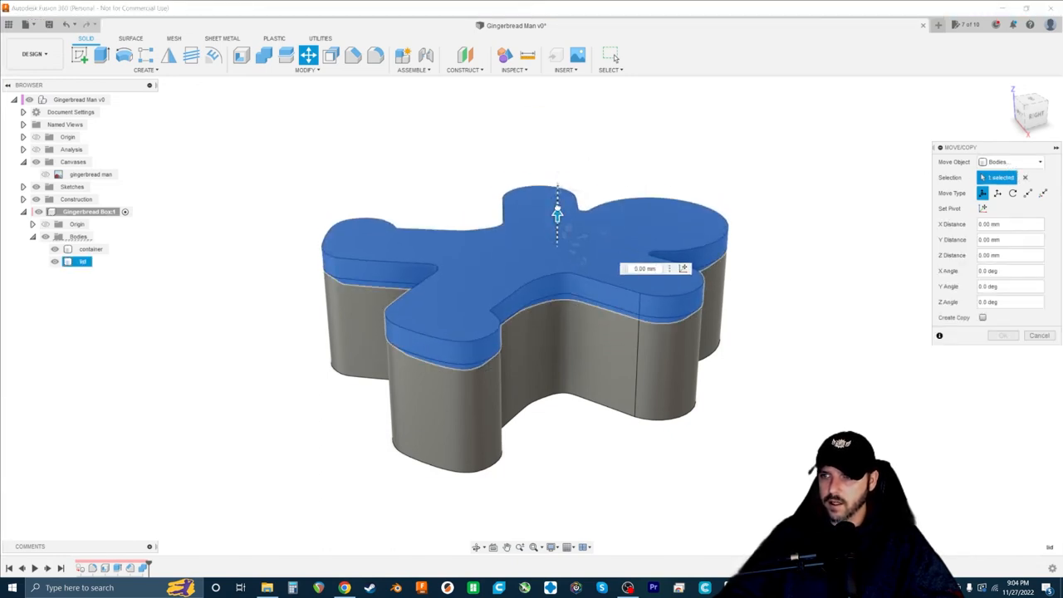
left_click_drag(556, 208, 557, 191)
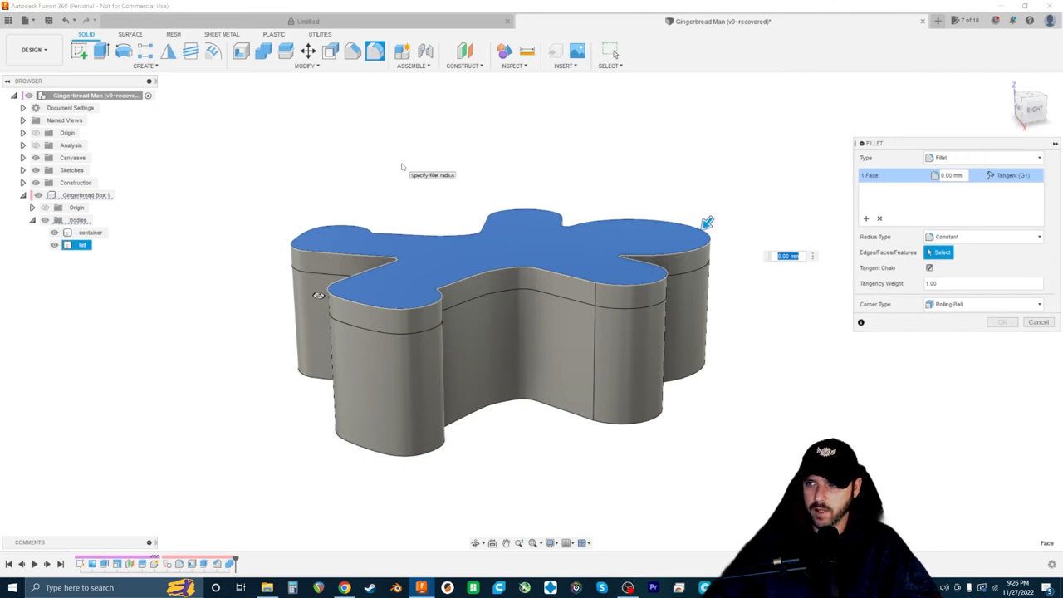
Fillet the lid's top edges with radius 3, then 7 mm, and inspect the result
type("3")
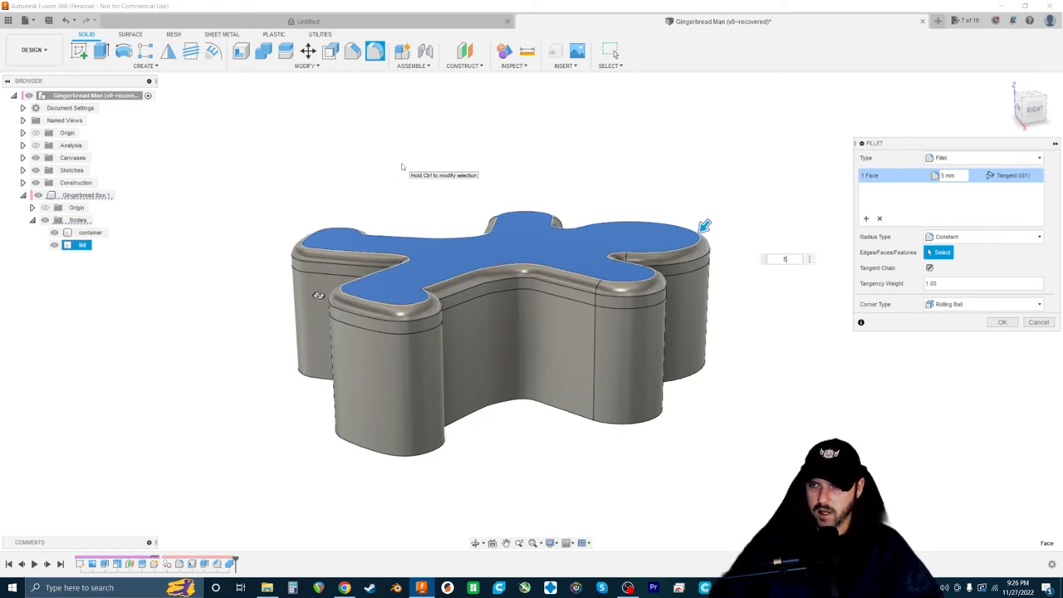
type("7")
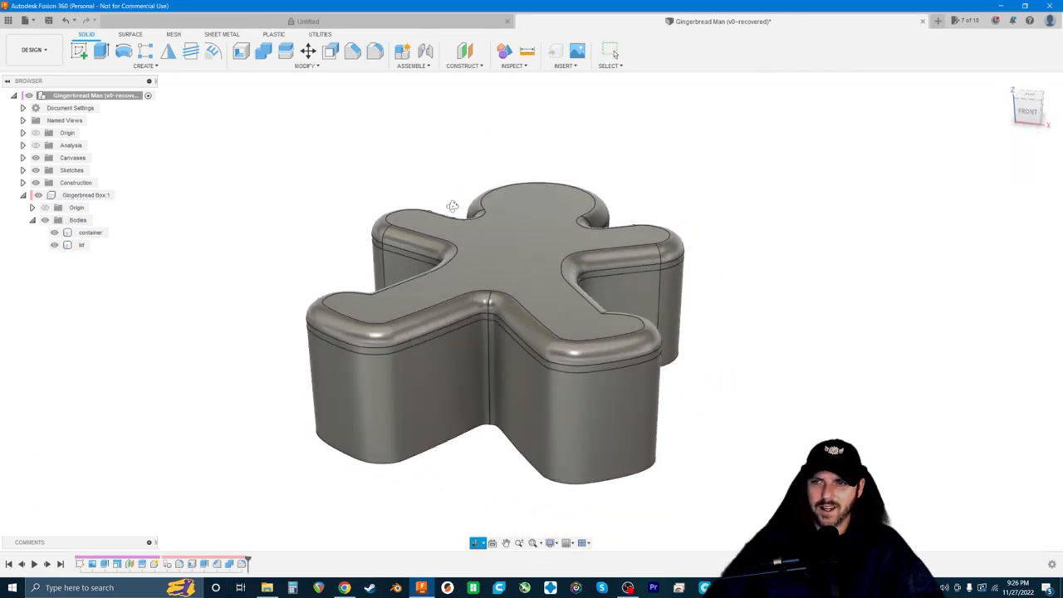
left_click_drag(452, 206, 391, 486)
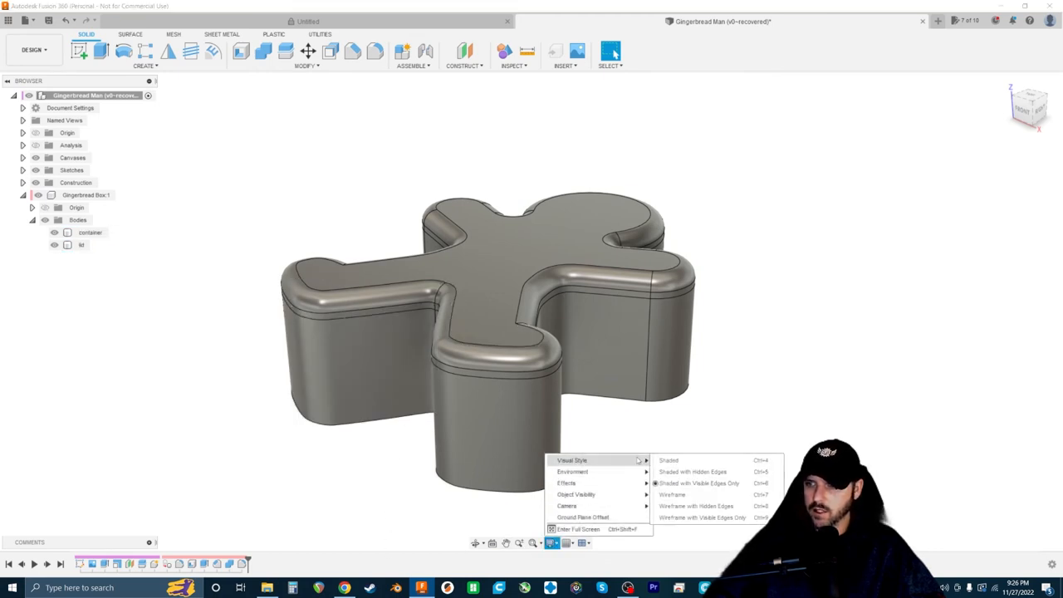
left_click(668, 460)
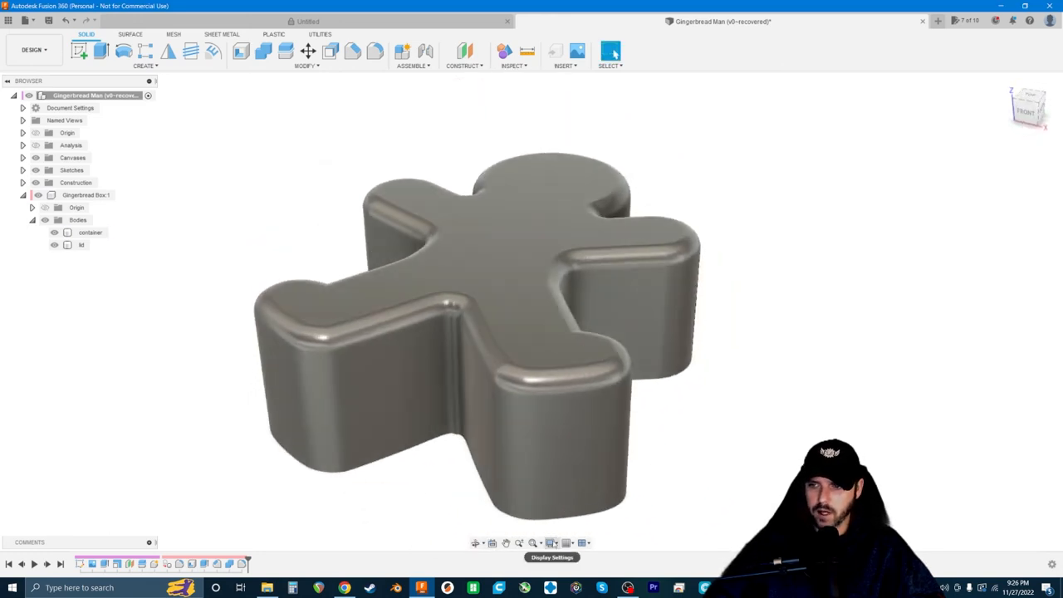
left_click(550, 541)
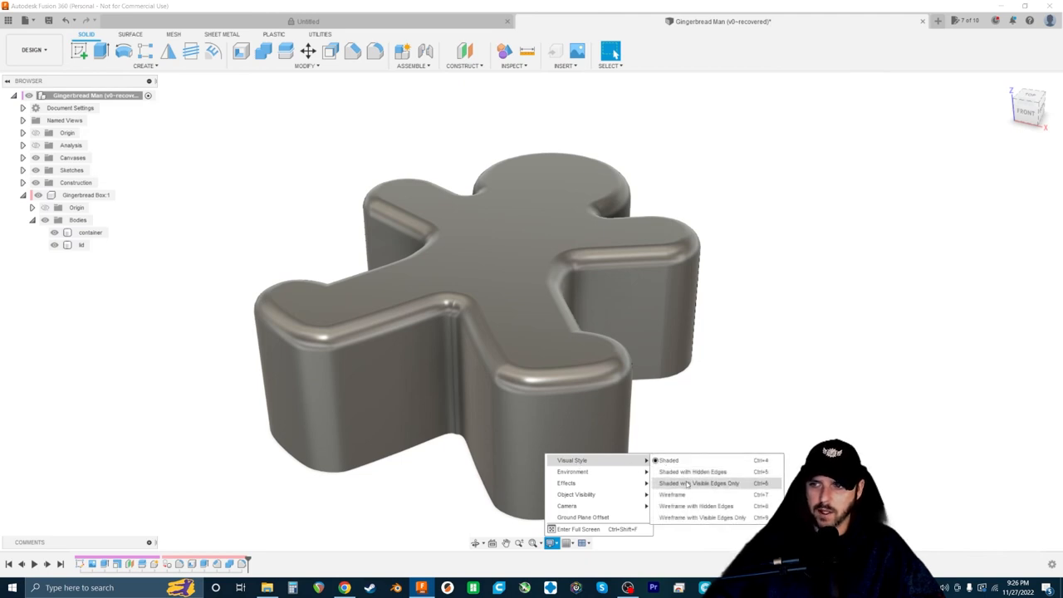
left_click(699, 481)
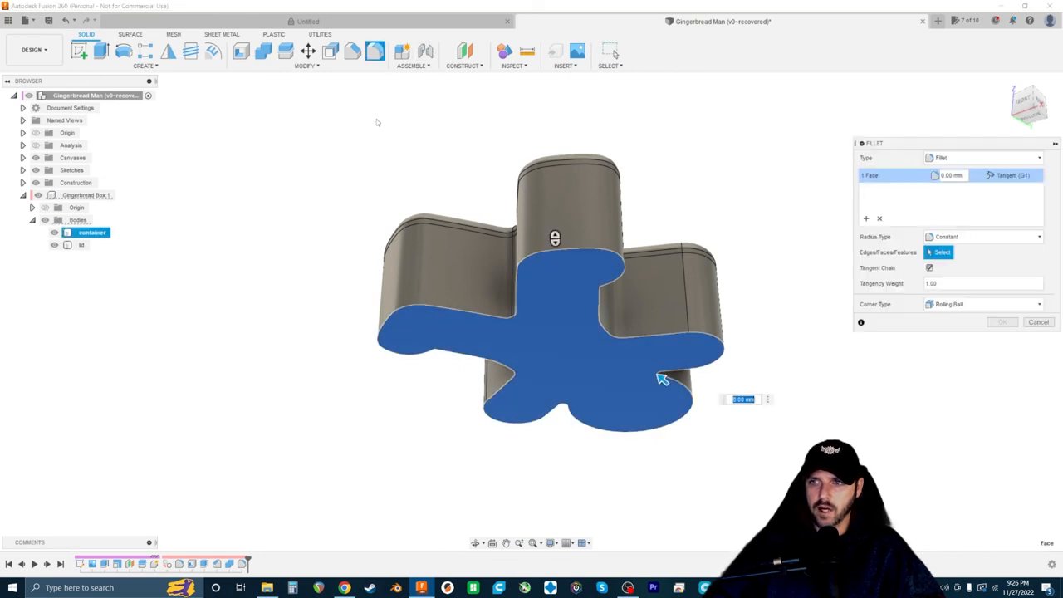
Confirm the fillet rounding the container's bottom edges
left_click_drag(661, 379, 708, 445)
type("3")
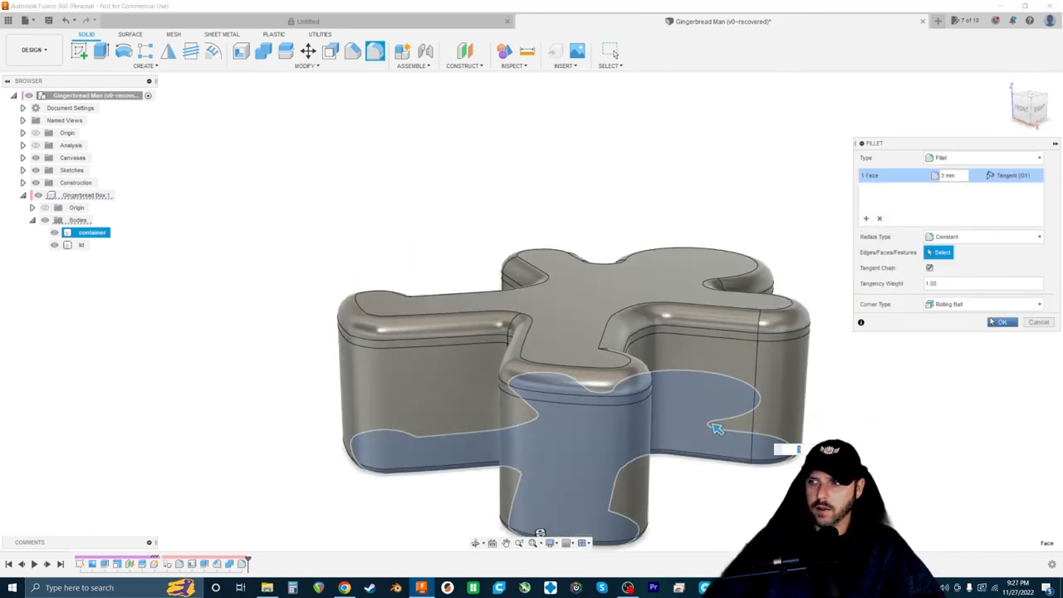
left_click(1002, 323)
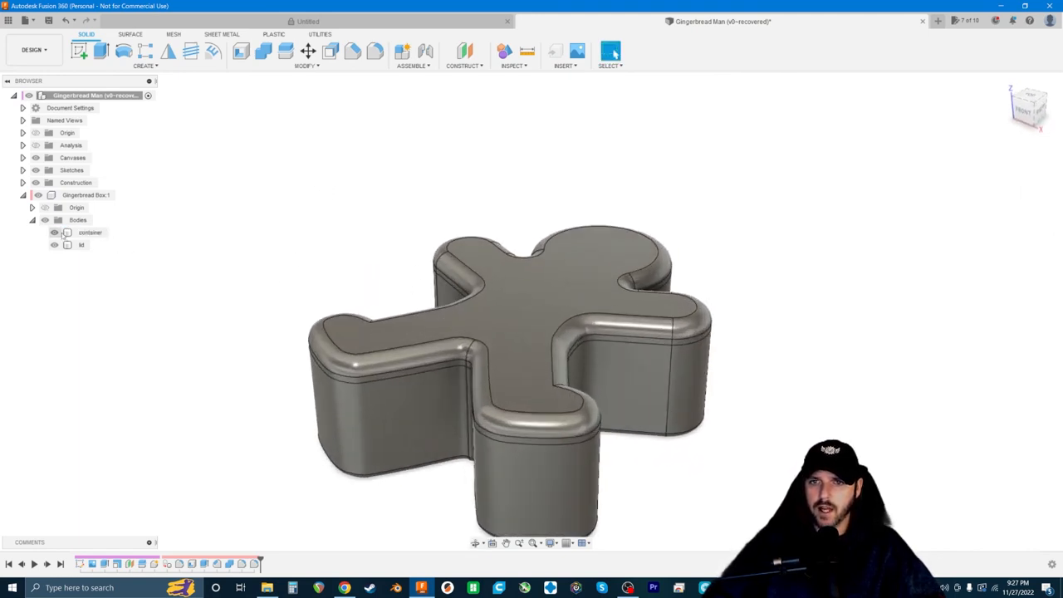
Hide the lid body to reveal the open hollow container alone
left_click(82, 245)
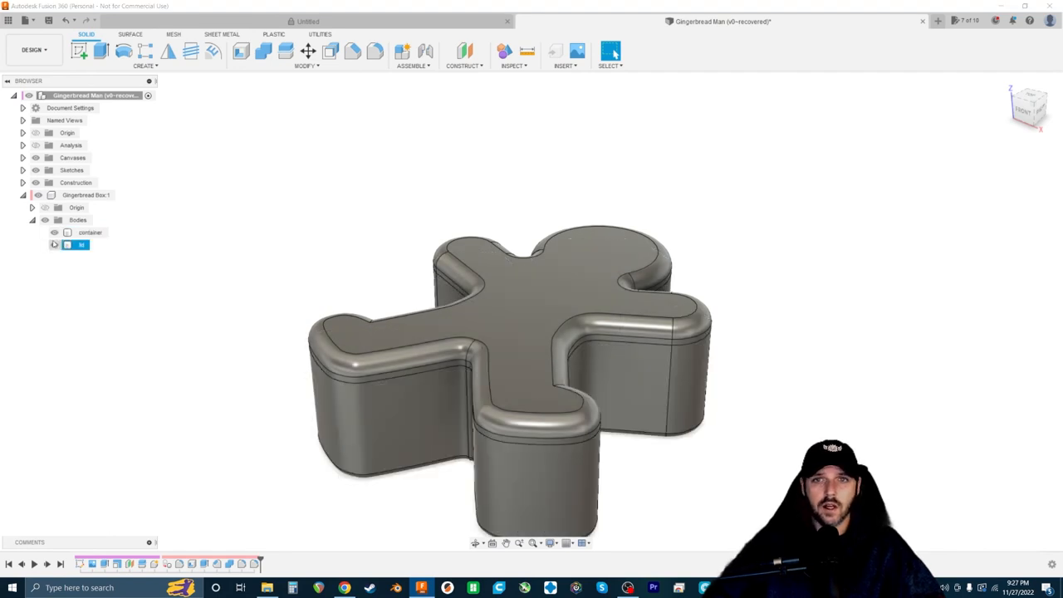
left_click(55, 244)
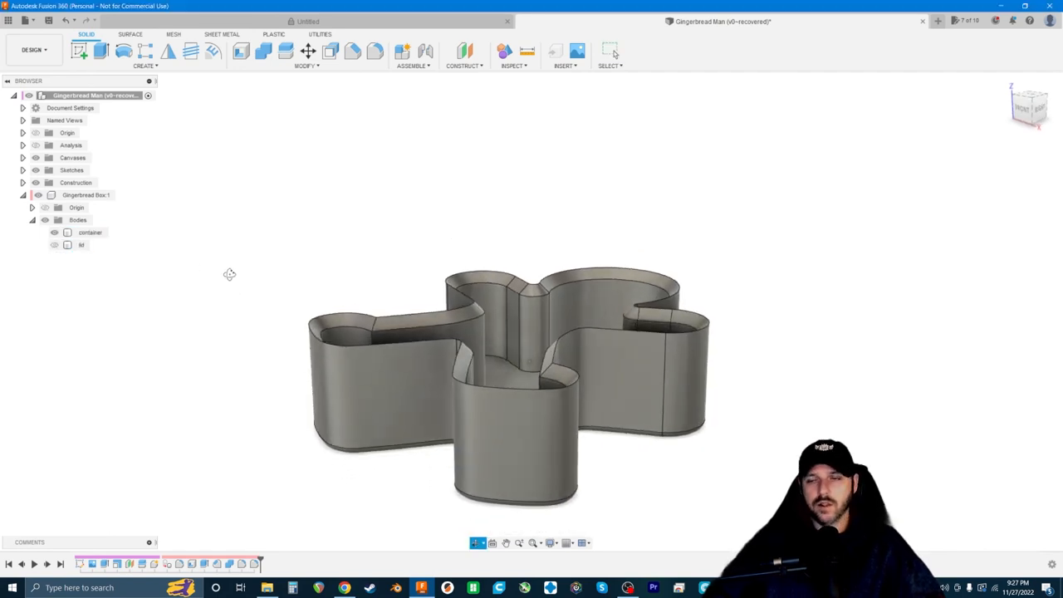